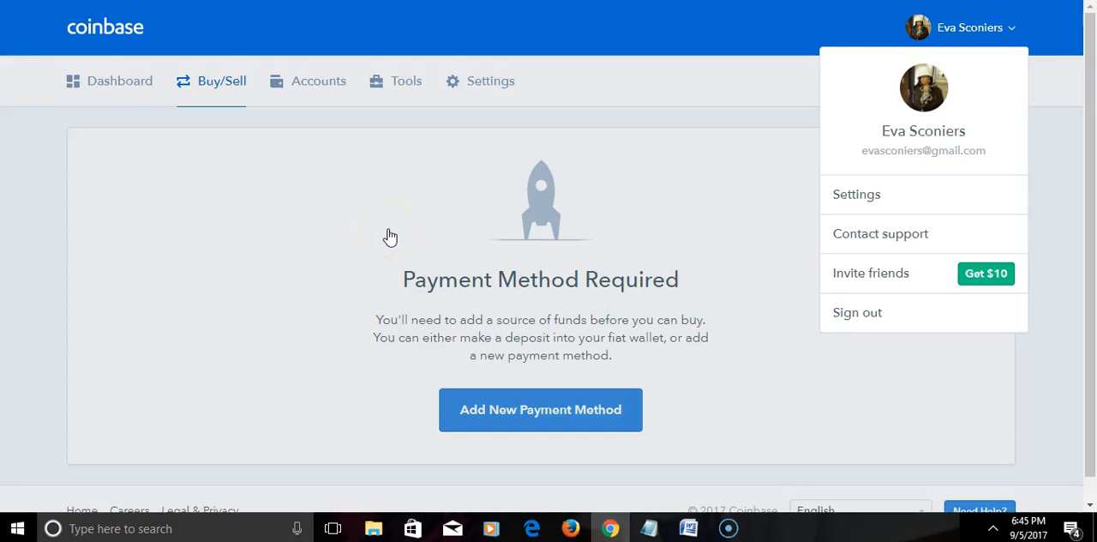
{"action": "mouse_move", "coordinate": [1038, 61]}
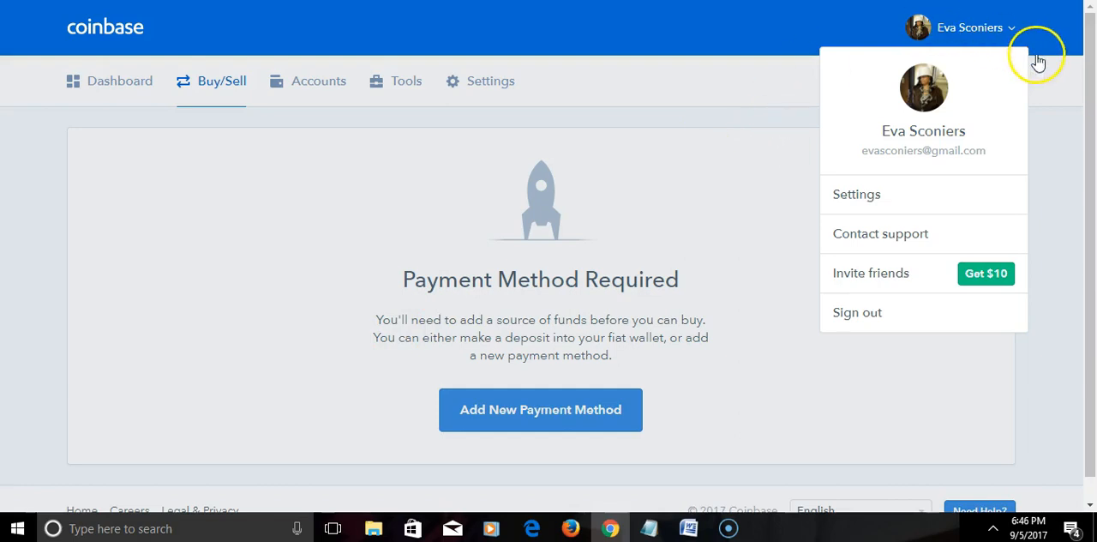
Step: Open the Get $10 Invite Friends page and scroll through the free-bitcoin offer
{"action": "left_click", "coordinate": [970, 27]}
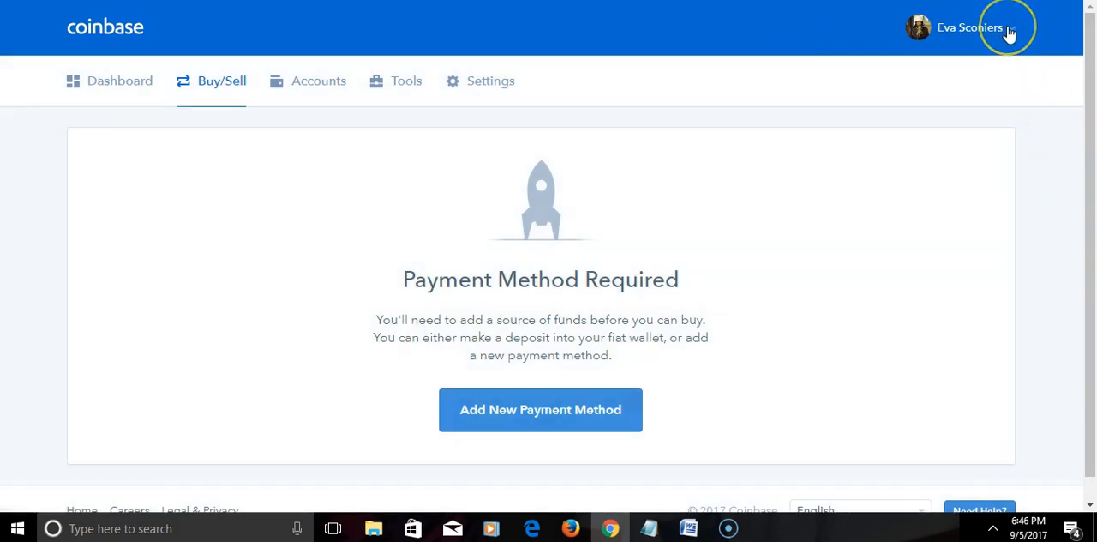
{"action": "left_click", "coordinate": [969, 28]}
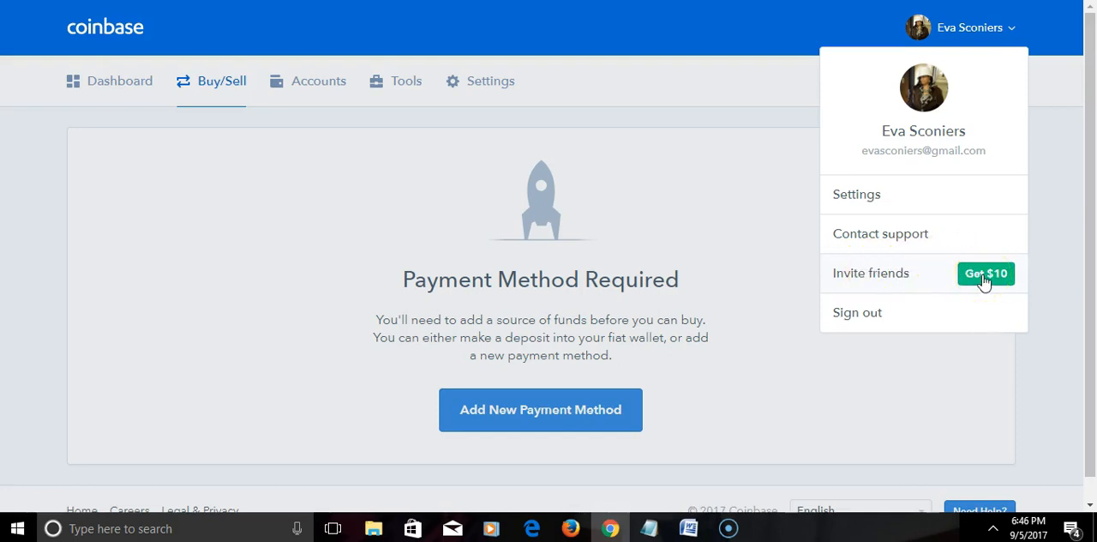
{"action": "left_click", "coordinate": [986, 272]}
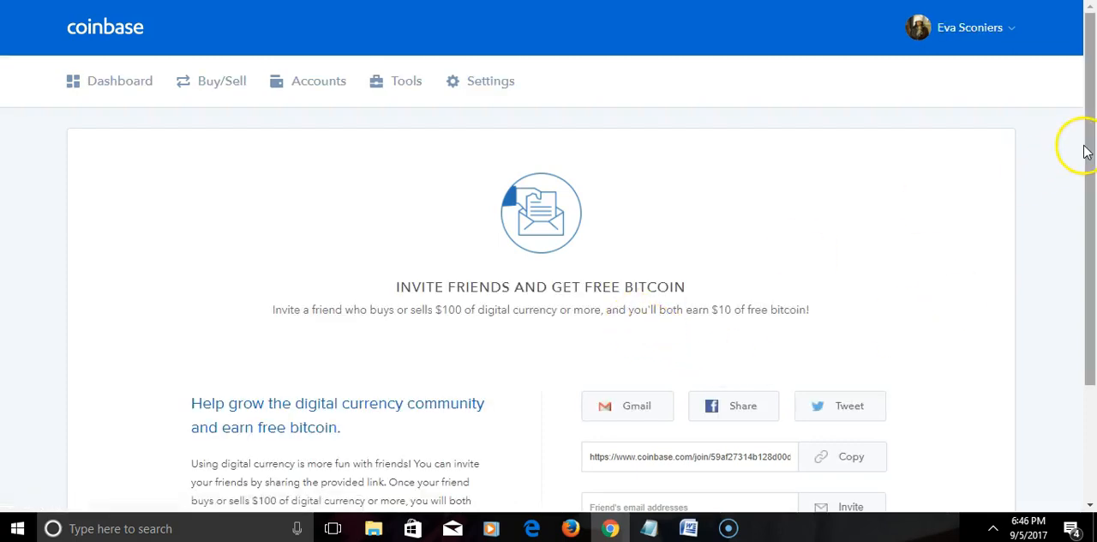
{"action": "scroll", "scroll_direction": "down", "scroll_amount": 3}
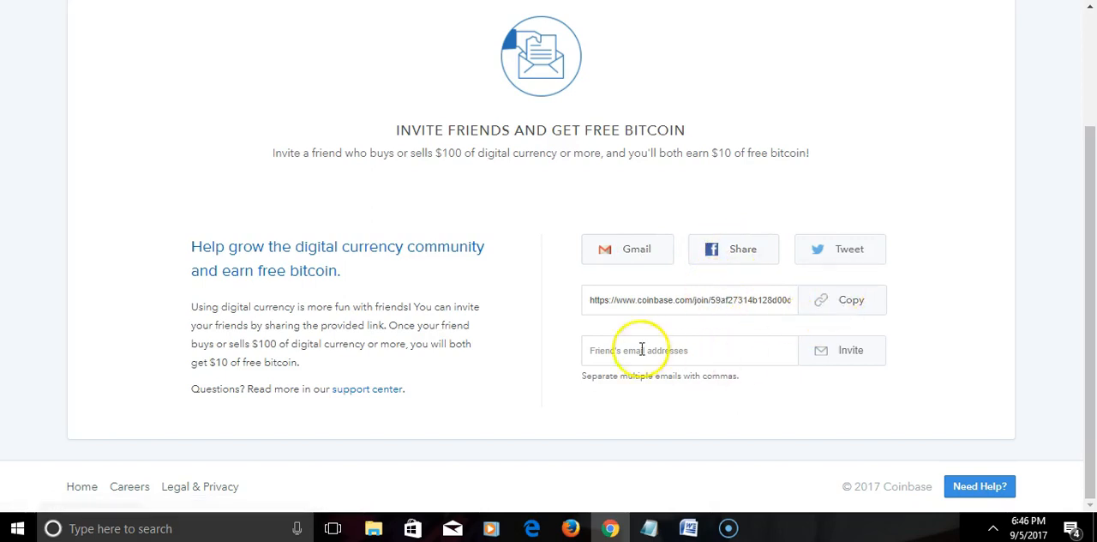
{"action": "mouse_move", "coordinate": [637, 249]}
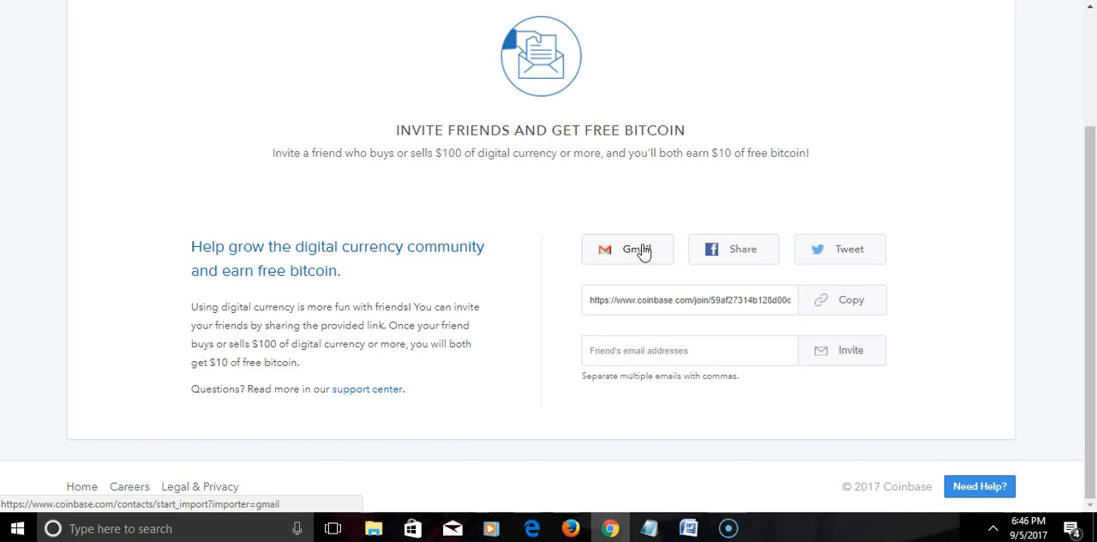
Step: Choose Gmail and pick the Google account to import contacts, then scroll back up
{"action": "left_click", "coordinate": [627, 248]}
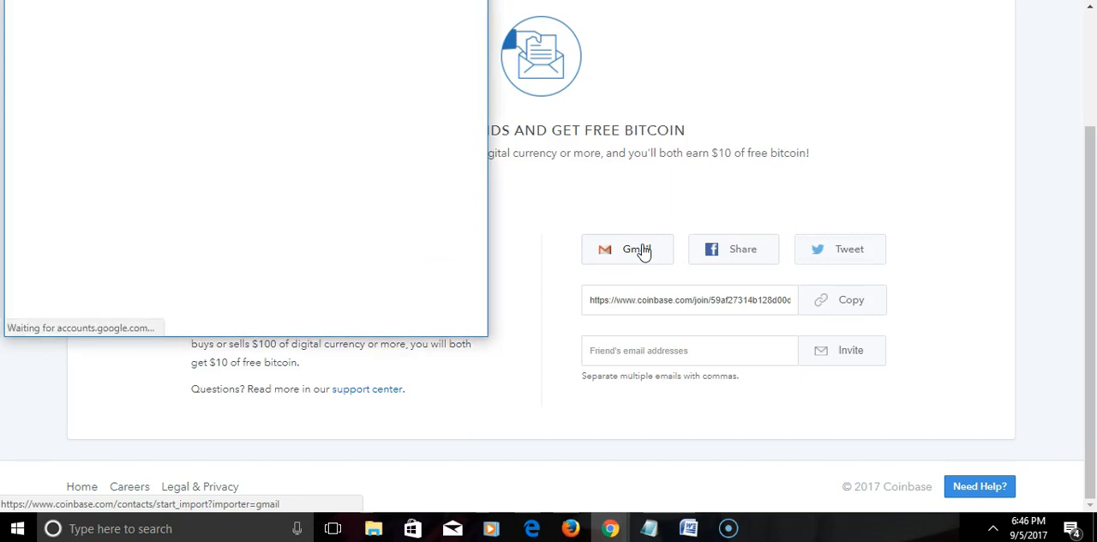
{"action": "left_click", "coordinate": [627, 249]}
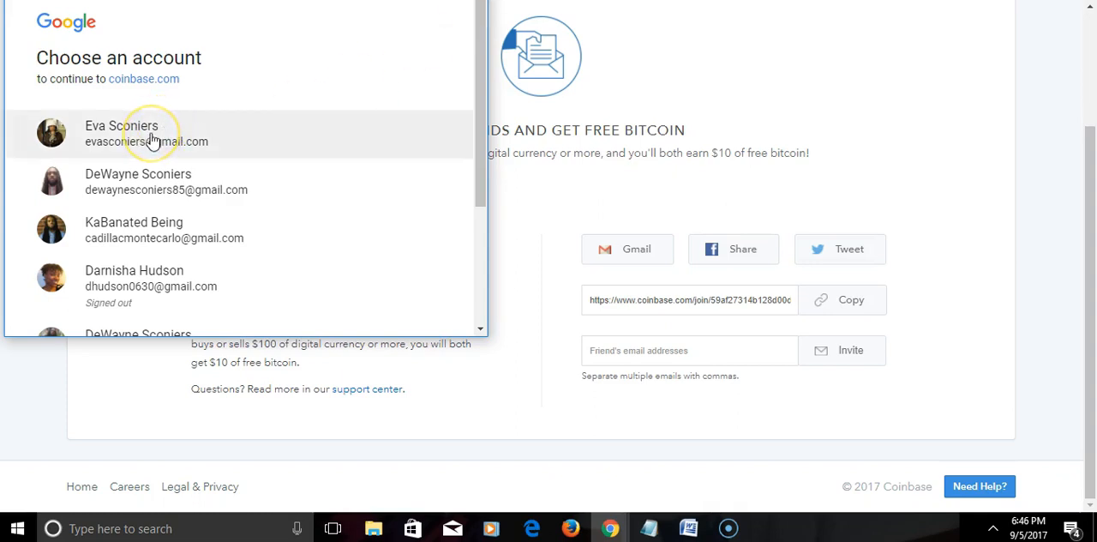
{"action": "left_click", "coordinate": [120, 133]}
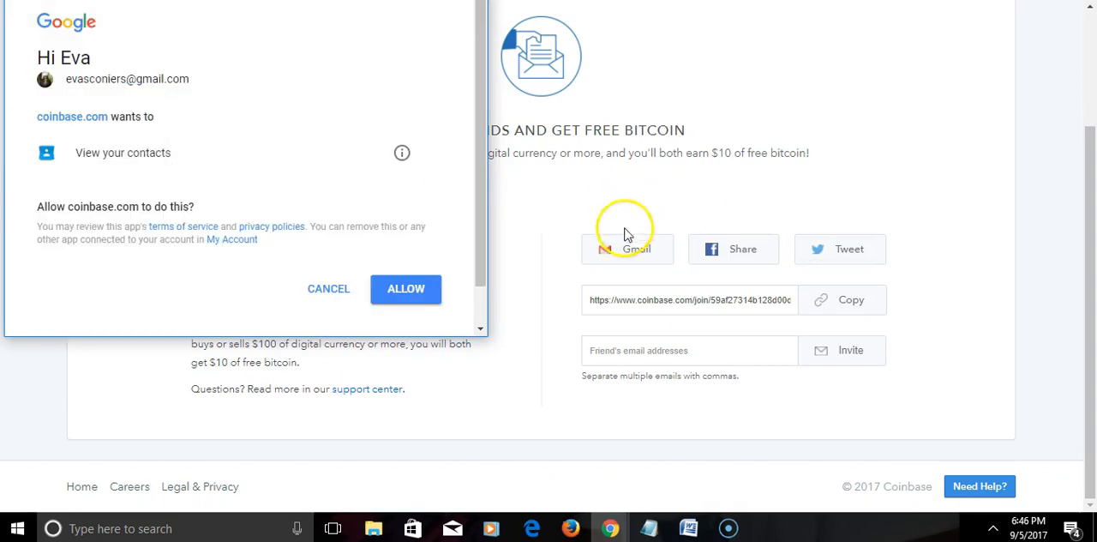
{"action": "mouse_move", "coordinate": [294, 249]}
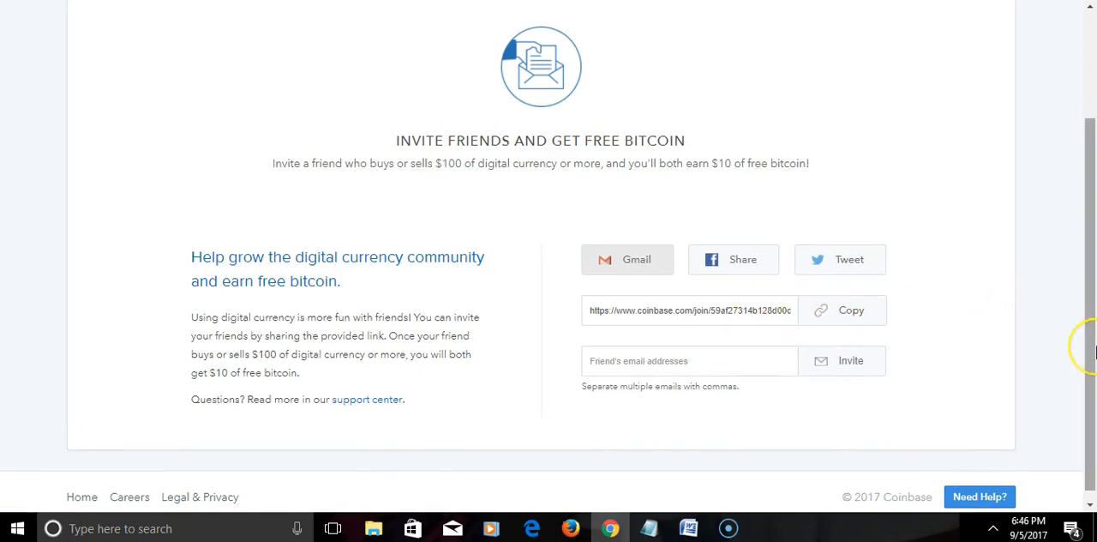
{"action": "scroll", "scroll_direction": "up", "scroll_amount": 3}
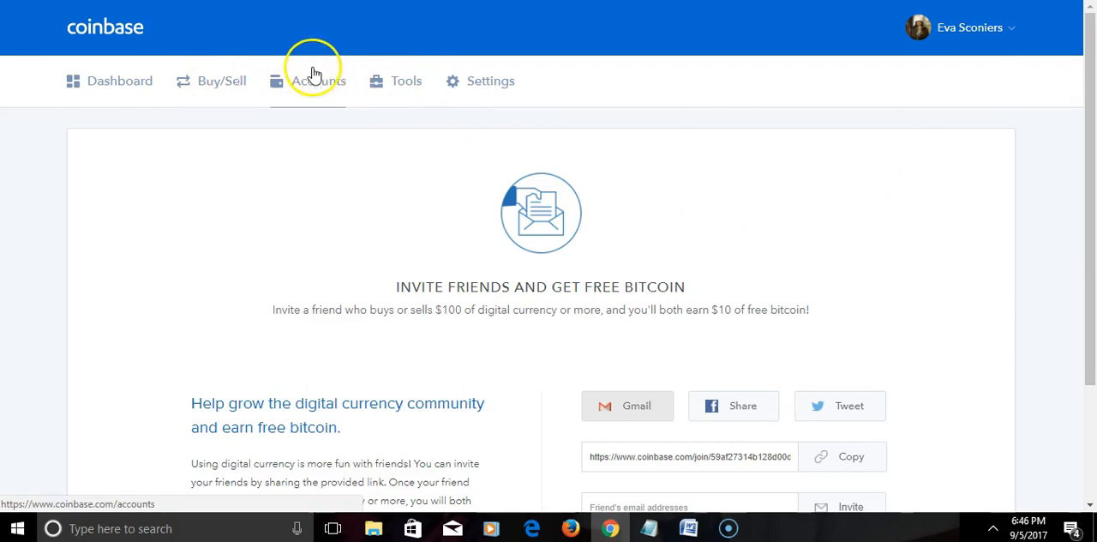
Step: Check the empty BTC, LTC and ETH wallets, then go to Settings payment methods
{"action": "left_click", "coordinate": [318, 80]}
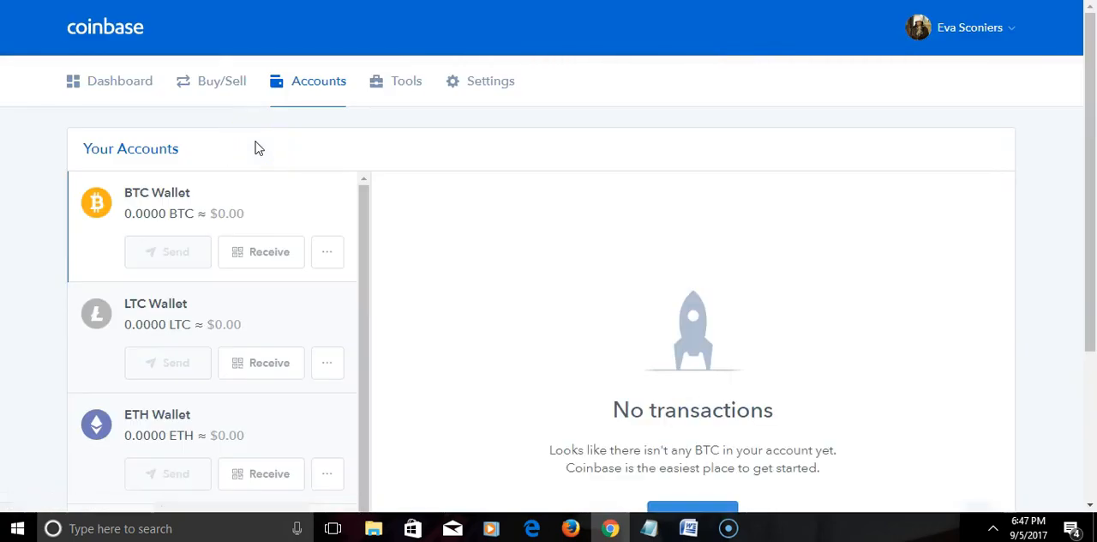
{"action": "scroll", "scroll_direction": "down", "scroll_amount": 3}
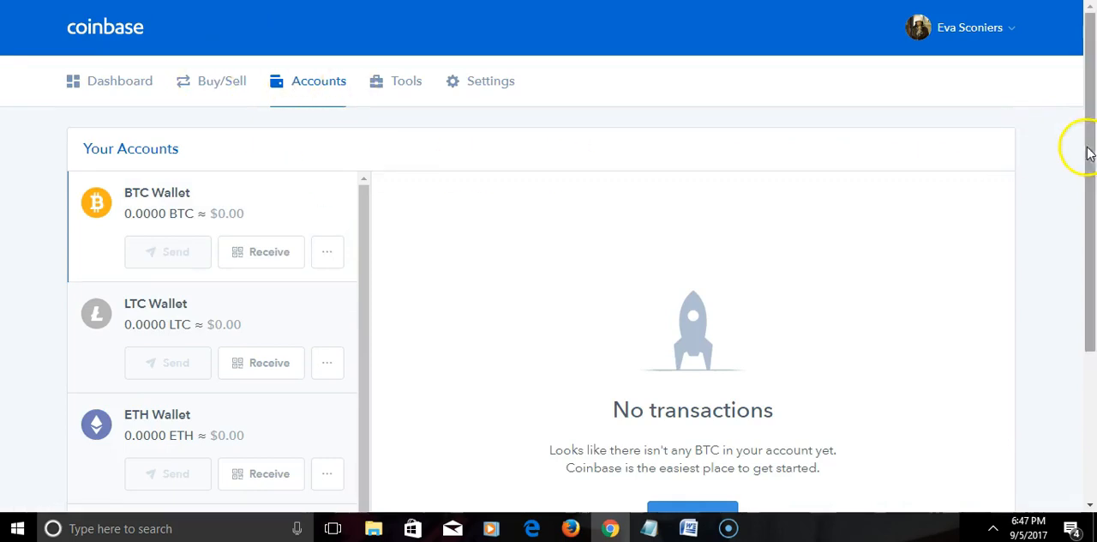
{"action": "mouse_move", "coordinate": [1029, 82]}
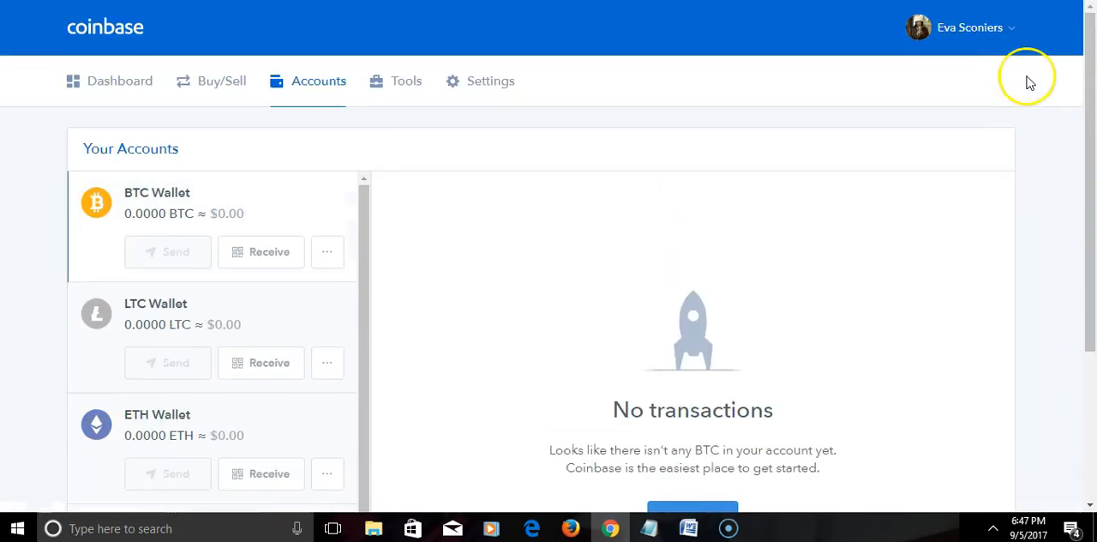
{"action": "mouse_move", "coordinate": [488, 81]}
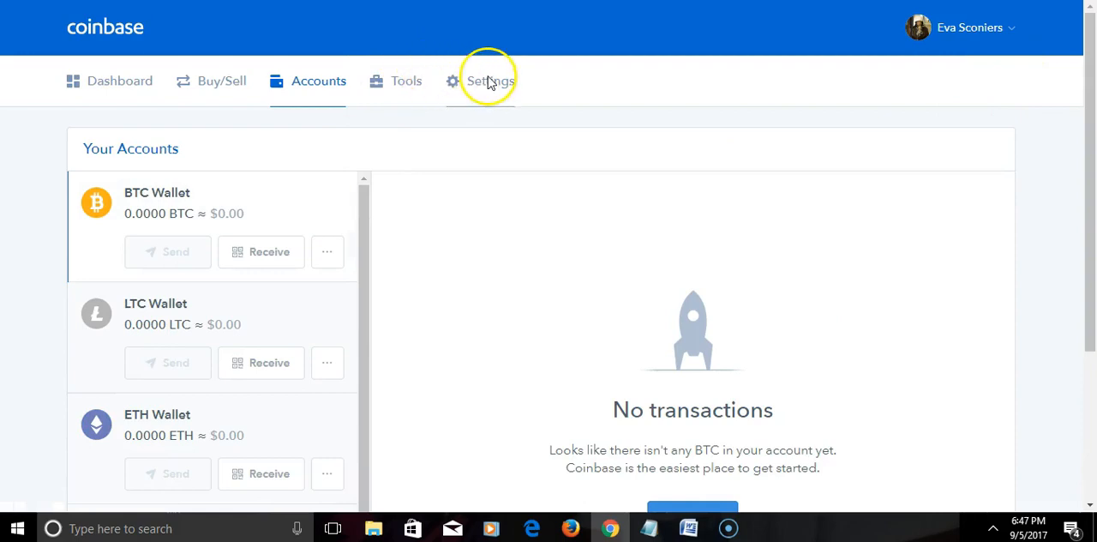
{"action": "left_click", "coordinate": [490, 80]}
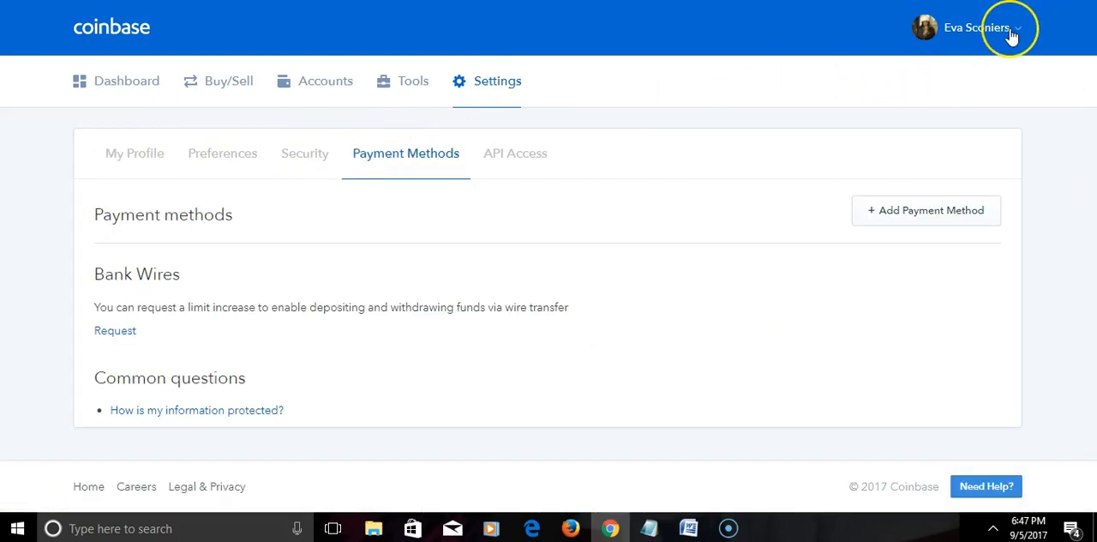
Step: Open the Add a Payment Method dialog with PayPal, bank and card options
{"action": "left_click", "coordinate": [976, 27]}
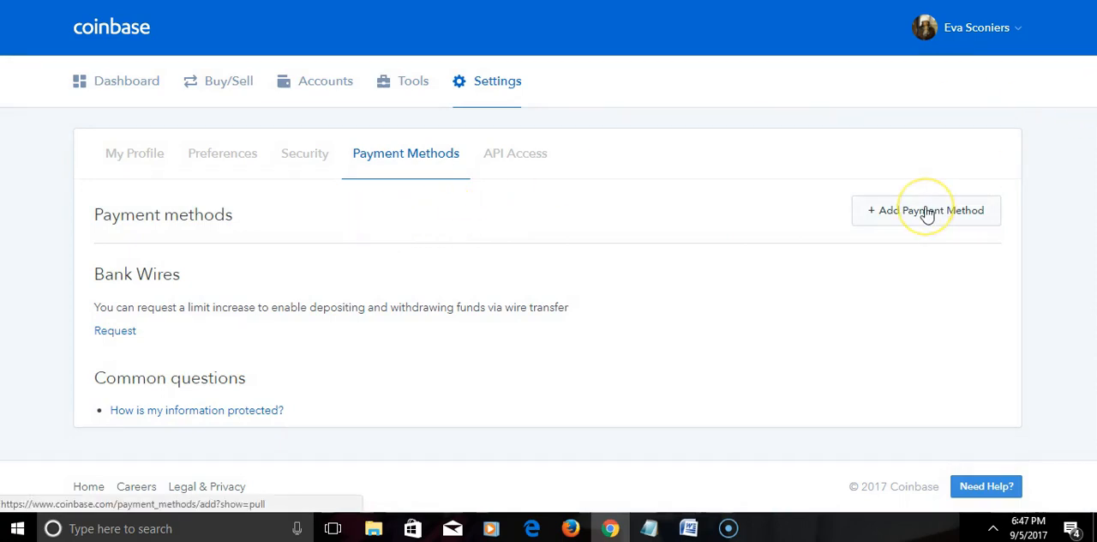
{"action": "left_click", "coordinate": [926, 210]}
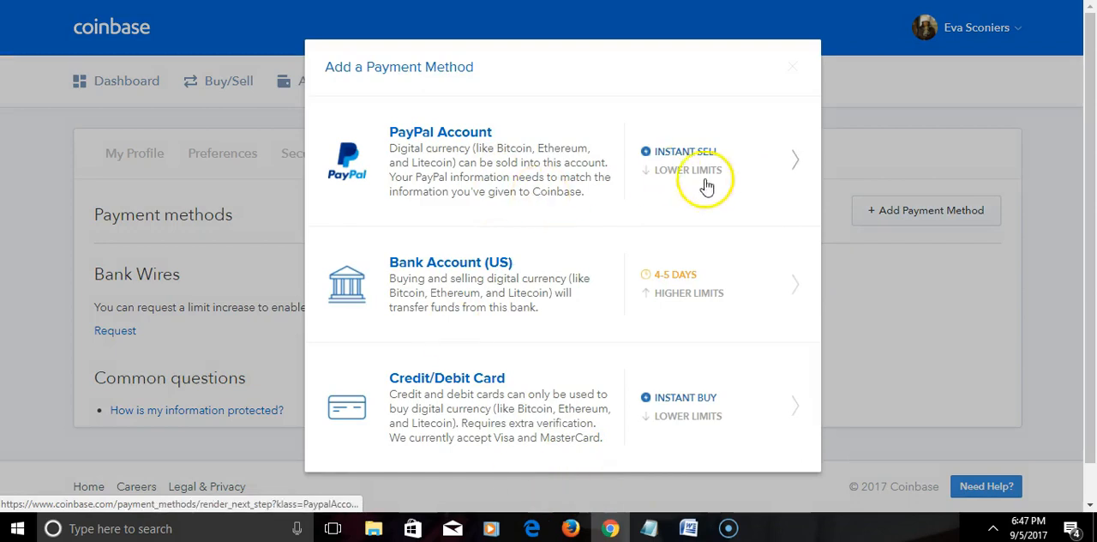
{"action": "mouse_move", "coordinate": [795, 161]}
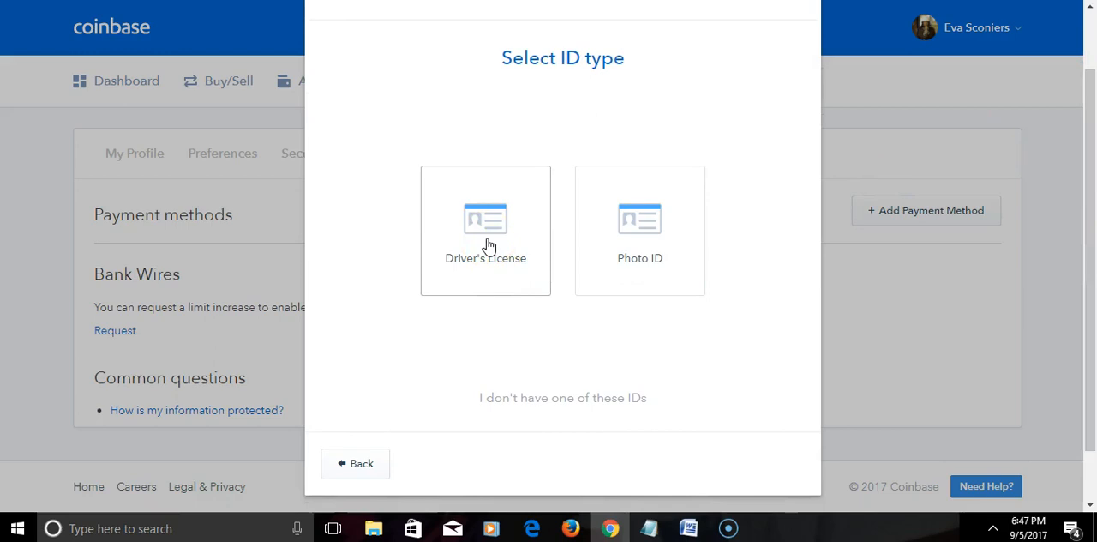
Step: Select Driver's License as the identity document type
{"action": "left_click", "coordinate": [486, 232]}
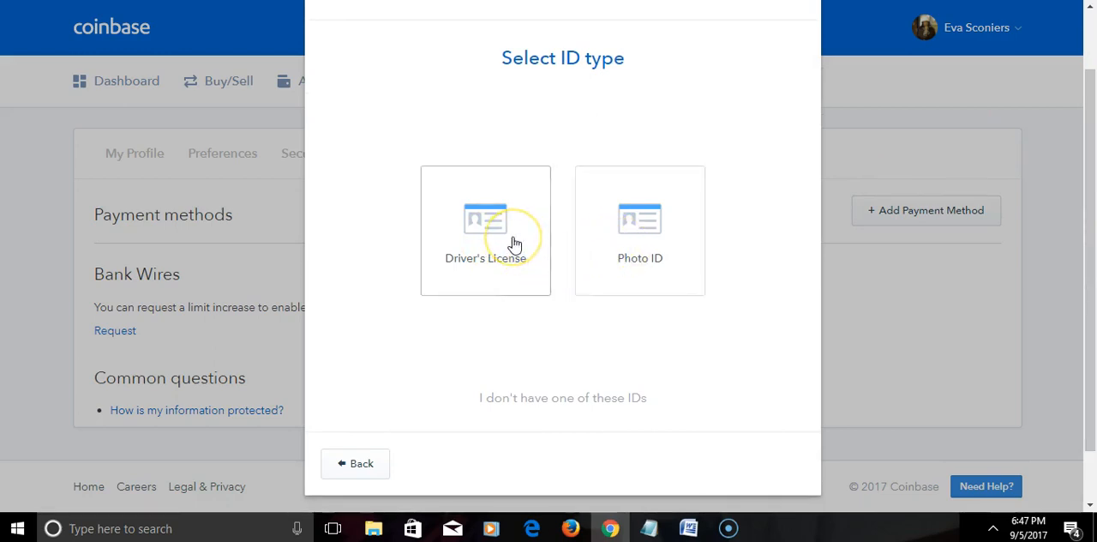
{"action": "left_click", "coordinate": [485, 230]}
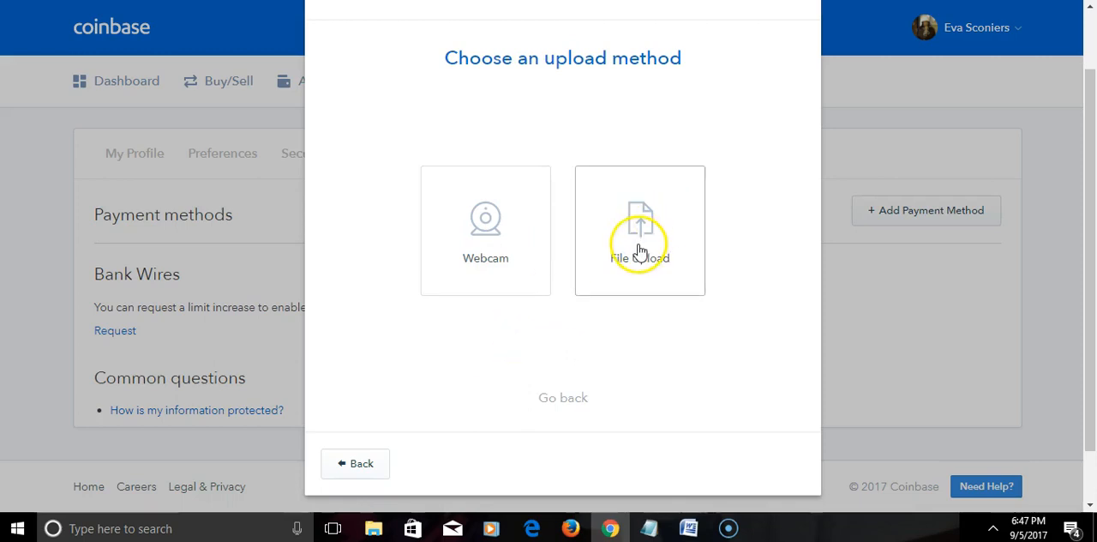
{"action": "mouse_move", "coordinate": [529, 339]}
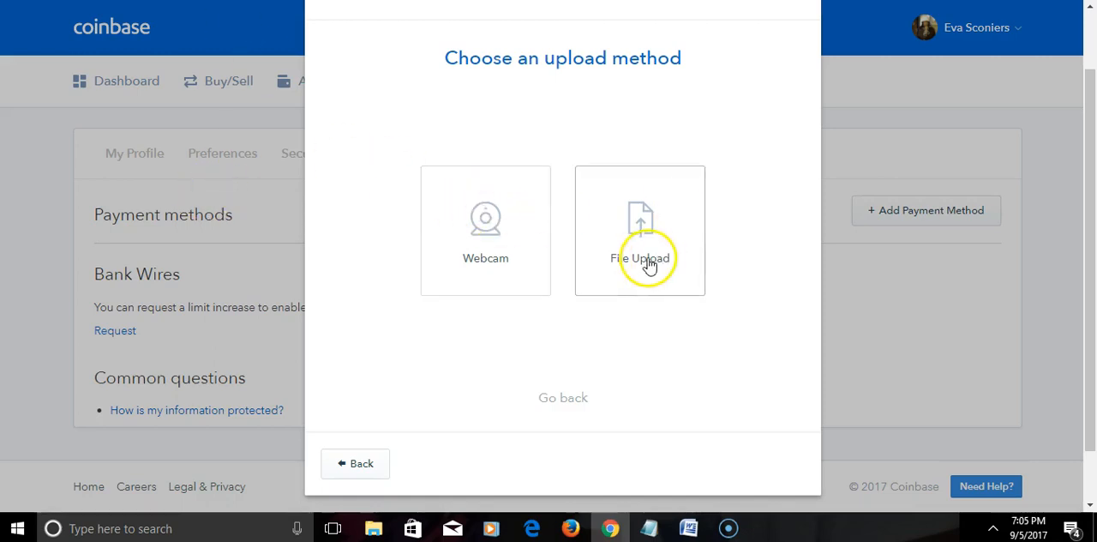
{"action": "mouse_move", "coordinate": [645, 230]}
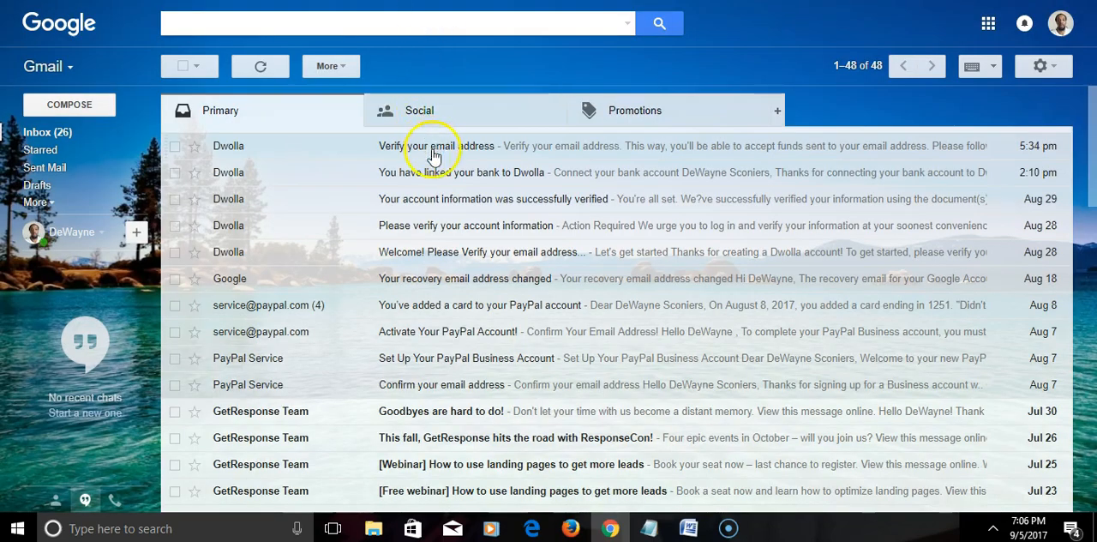
{"action": "mouse_move", "coordinate": [444, 169]}
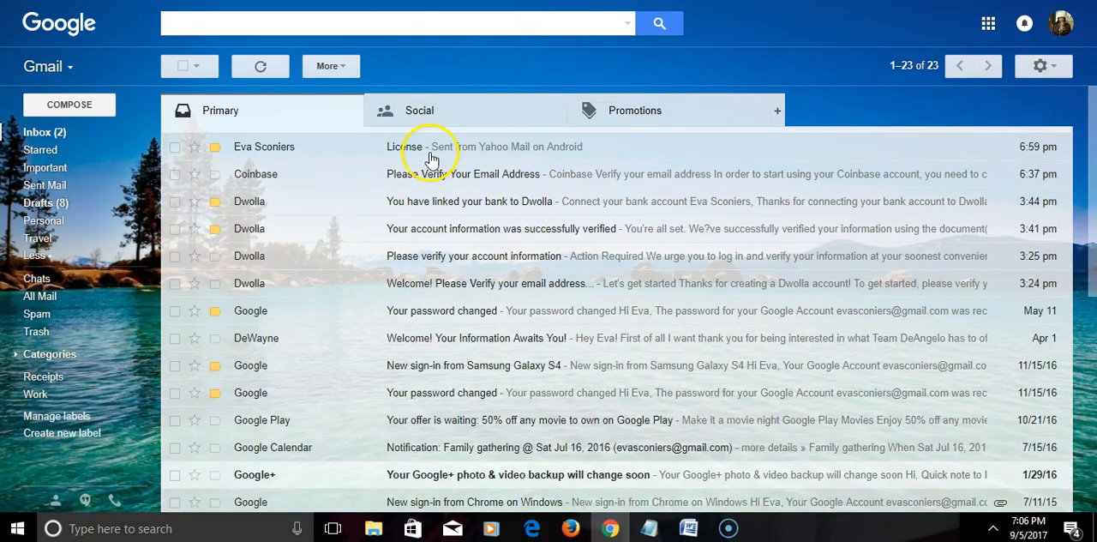
Step: View the License email's driver's license photo in Gmail, then return to Coinbase
{"action": "left_click", "coordinate": [428, 146]}
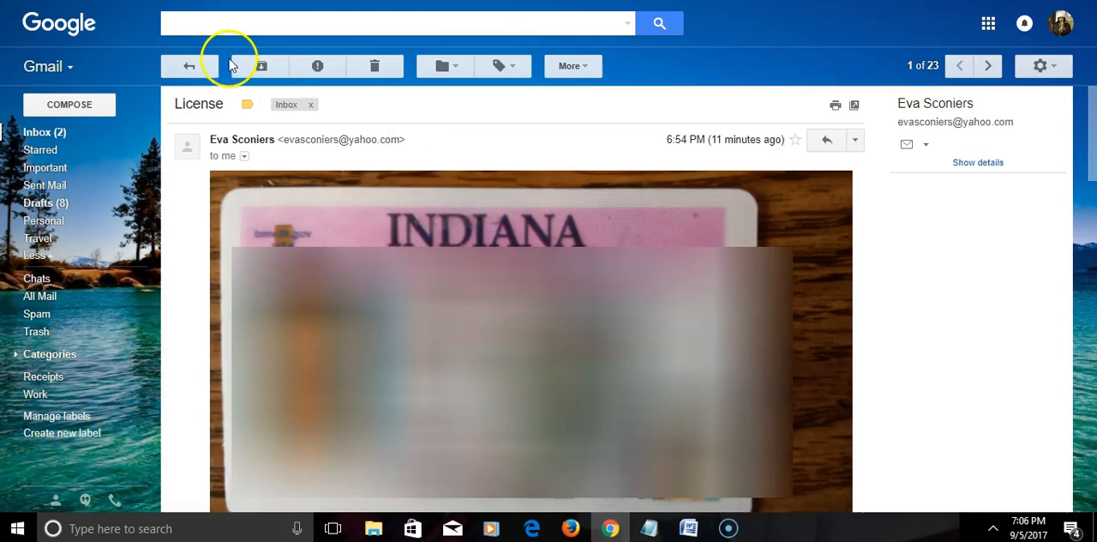
{"action": "left_click", "coordinate": [188, 66]}
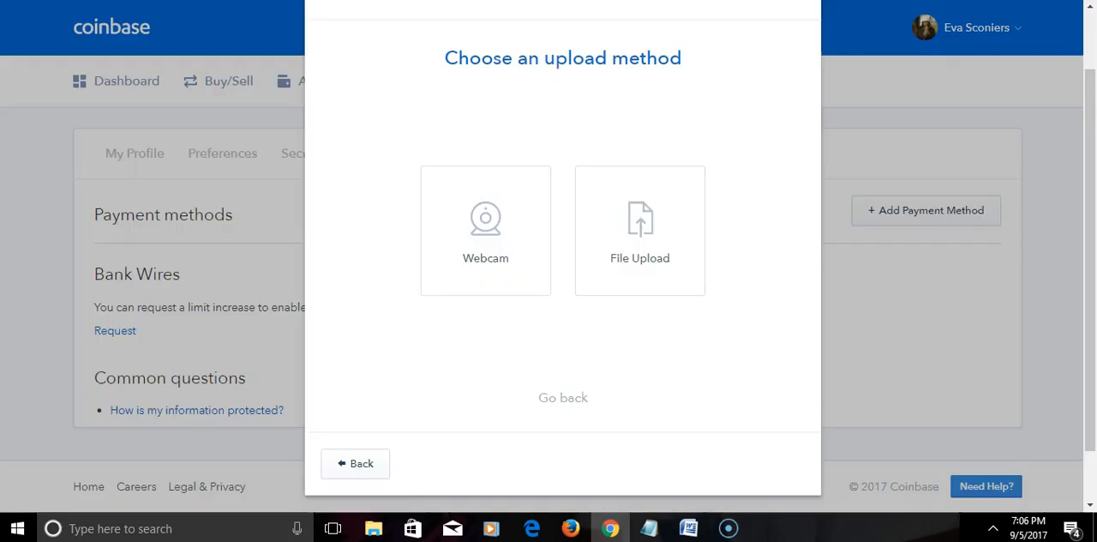
Step: Choose file upload and attach the License Front picture
{"action": "left_click", "coordinate": [639, 230]}
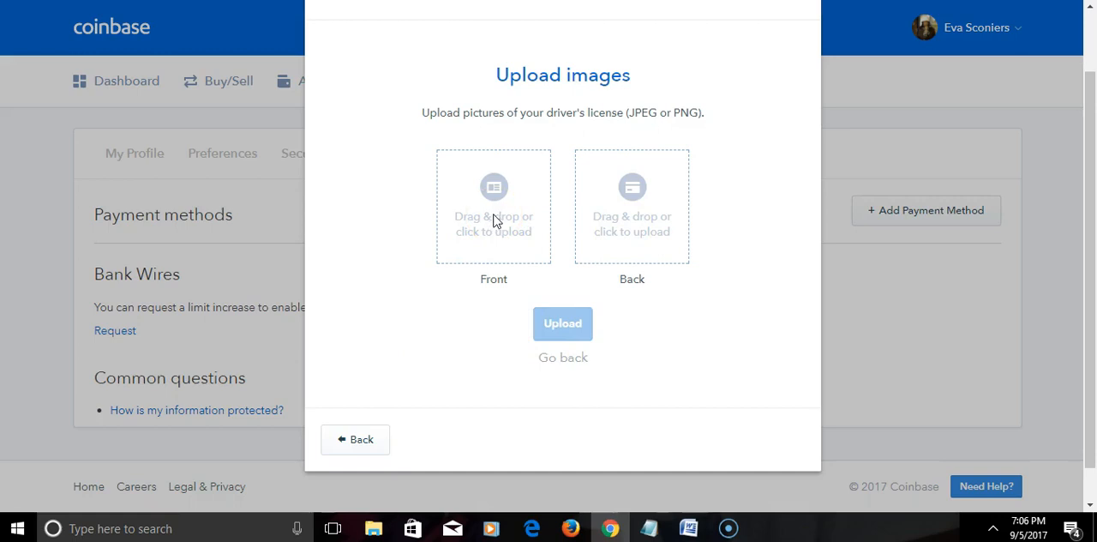
{"action": "left_click", "coordinate": [493, 206]}
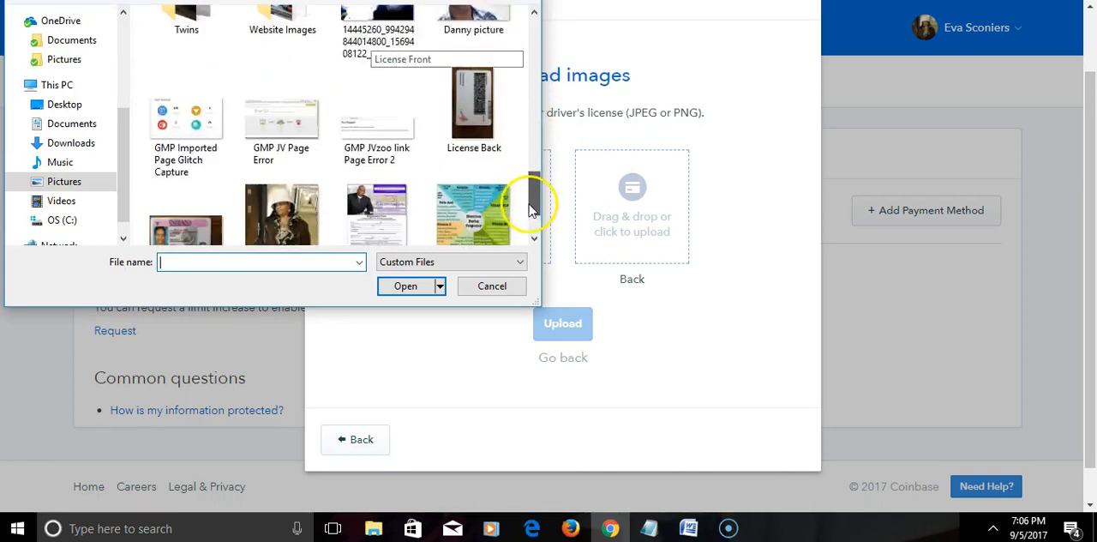
{"action": "left_click", "coordinate": [186, 86]}
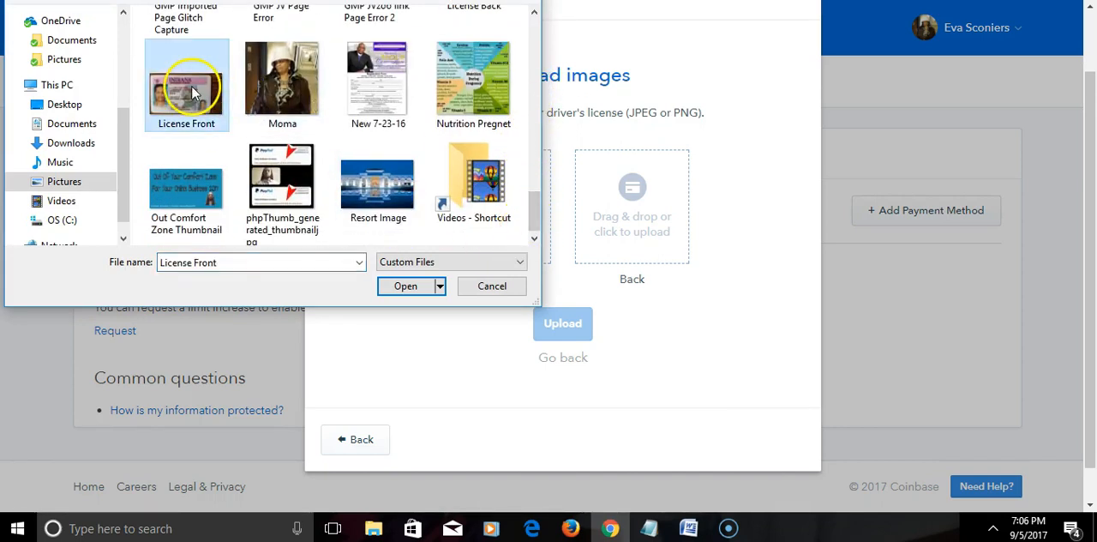
{"action": "left_click", "coordinate": [405, 285]}
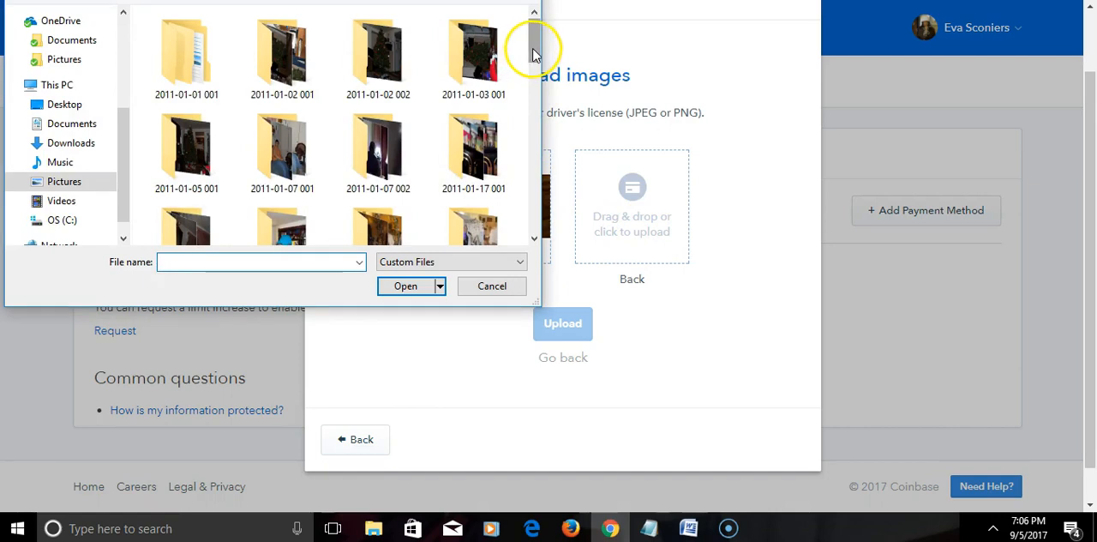
Step: Attach the License Back picture as the license's back image
{"action": "scroll", "scroll_direction": "down", "scroll_amount": 3}
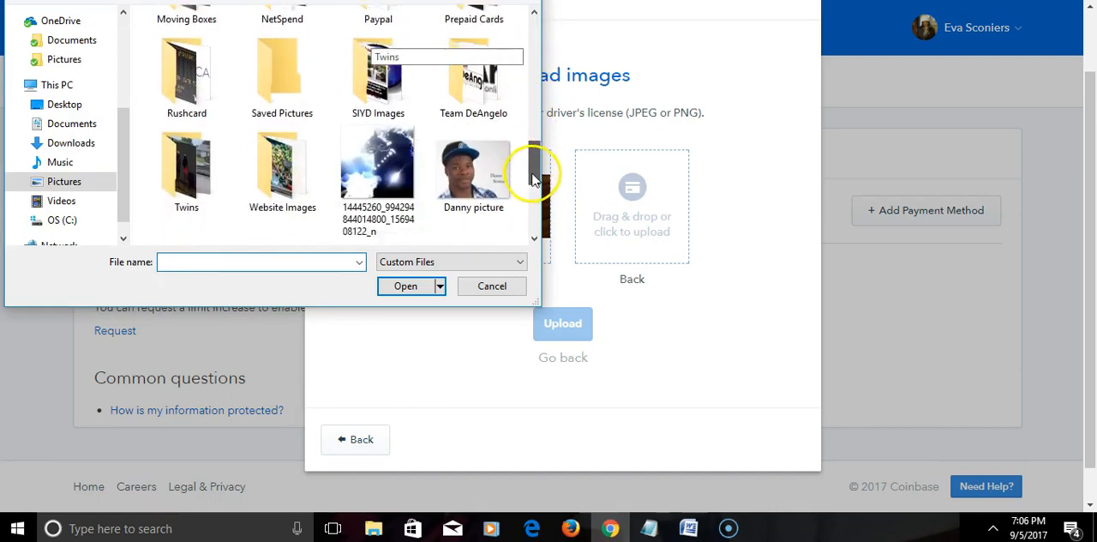
{"action": "left_click", "coordinate": [474, 145]}
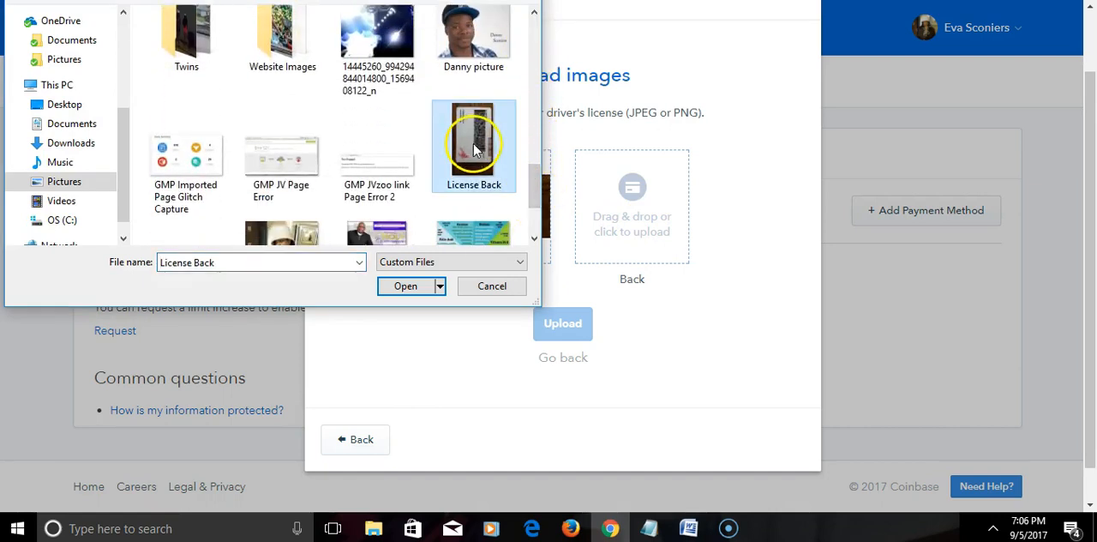
{"action": "left_click", "coordinate": [406, 285]}
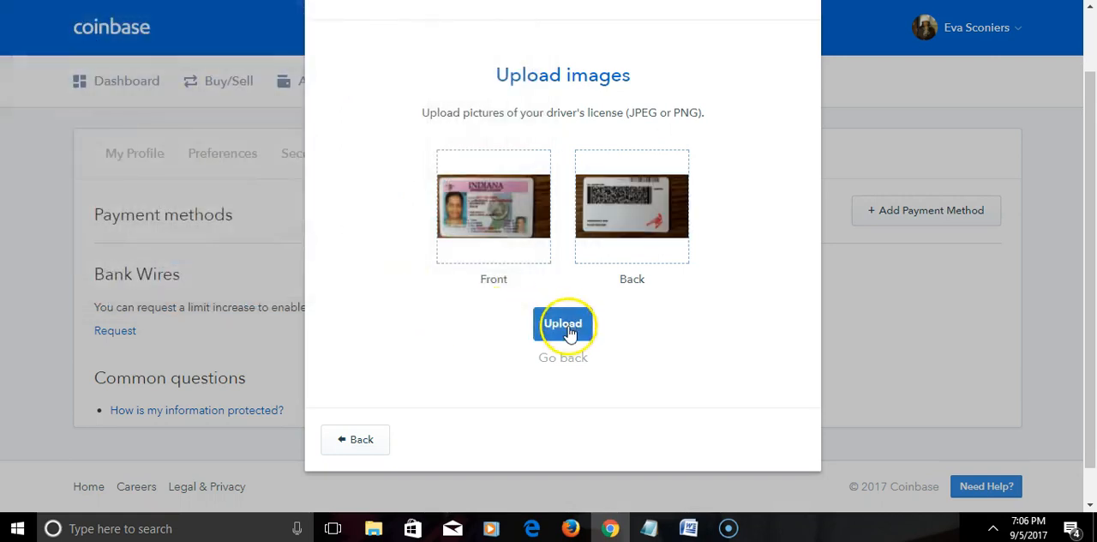
Step: Upload the license photos and continue once identity is verified
{"action": "left_click", "coordinate": [562, 324]}
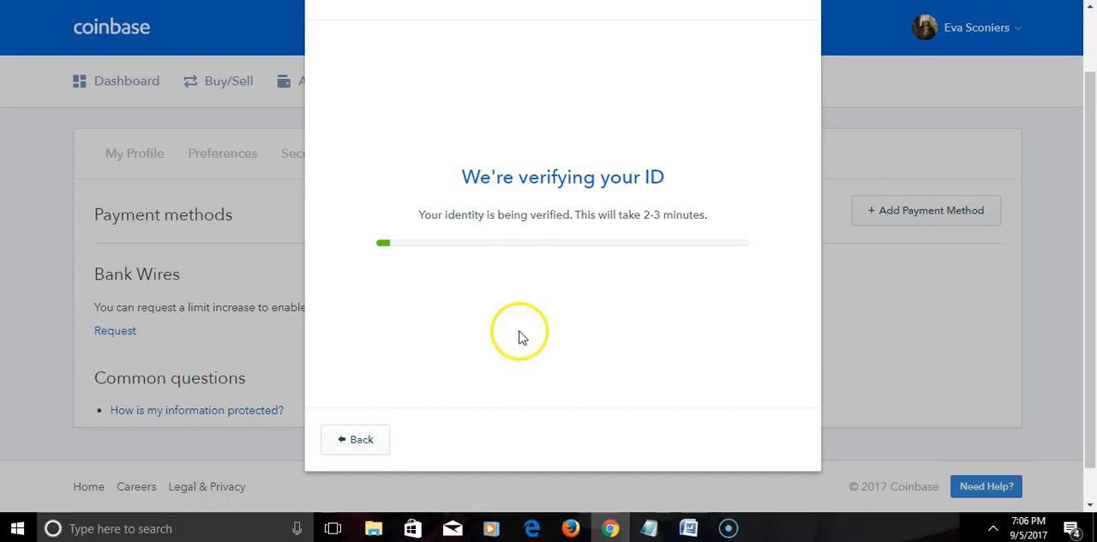
{"action": "mouse_move", "coordinate": [566, 508]}
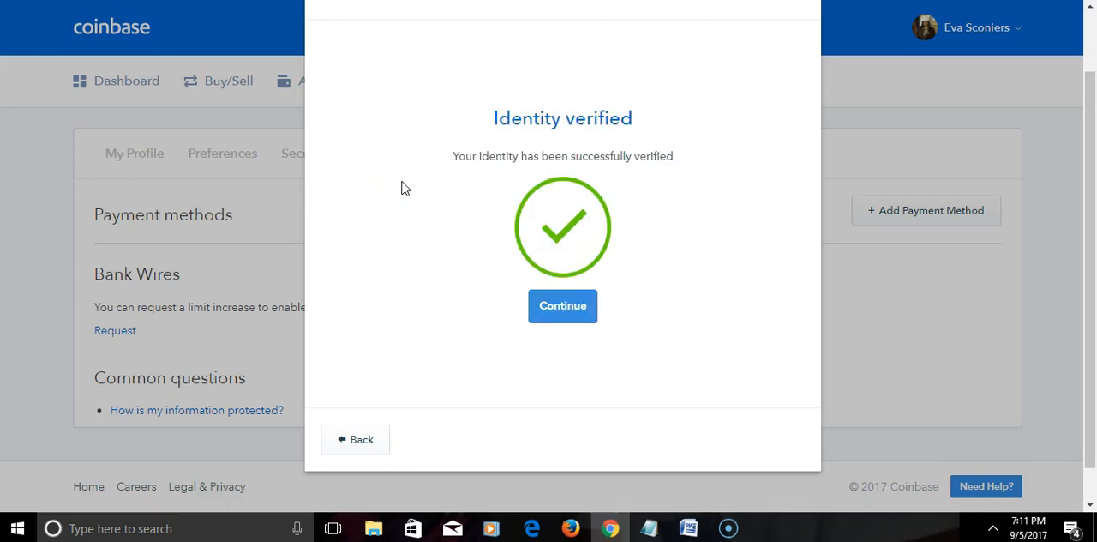
{"action": "mouse_move", "coordinate": [527, 137]}
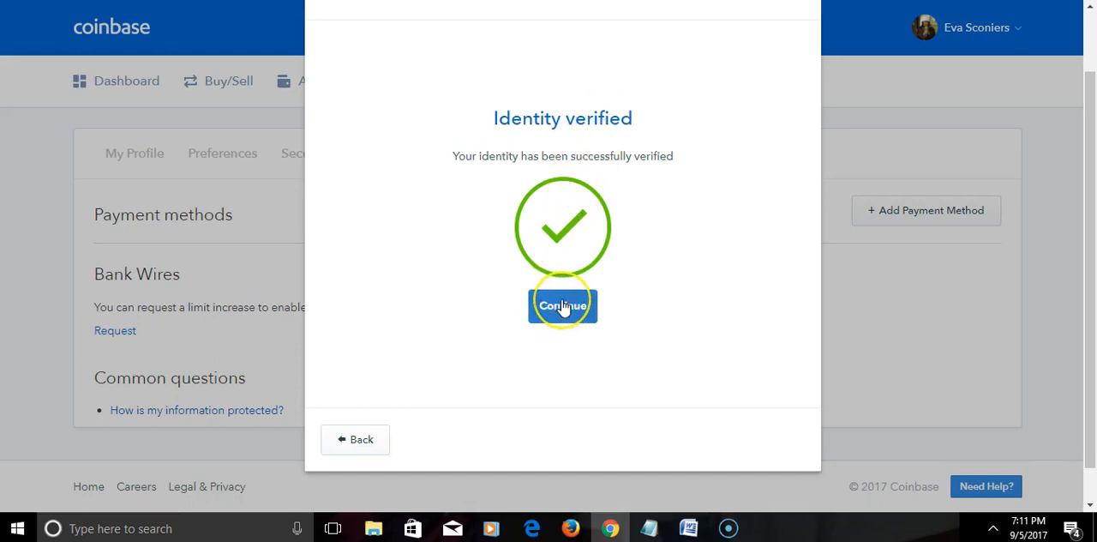
{"action": "left_click", "coordinate": [564, 305]}
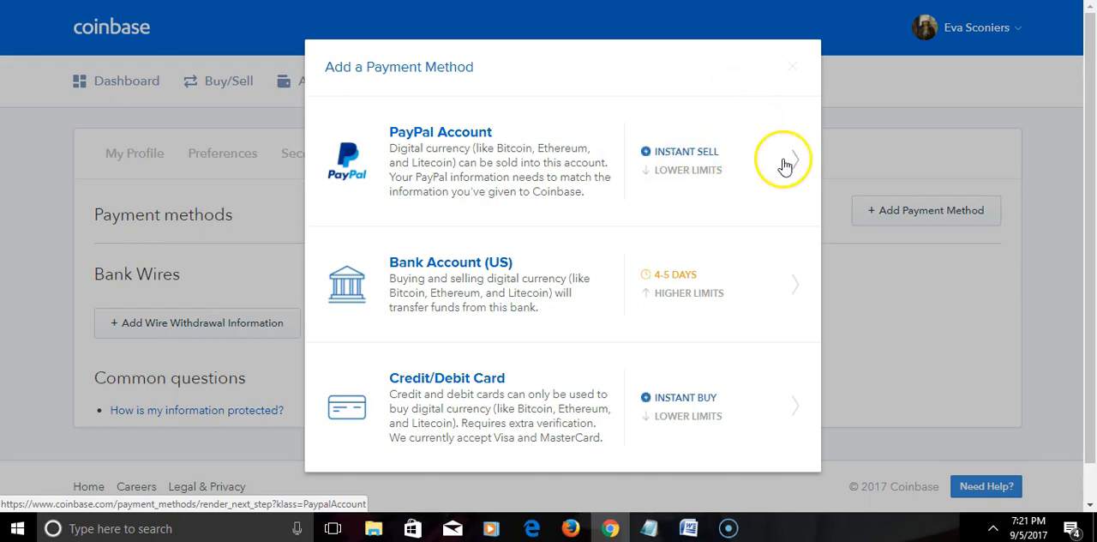
Step: Select PayPal Account and proceed to verify it with PayPal
{"action": "left_click", "coordinate": [785, 163]}
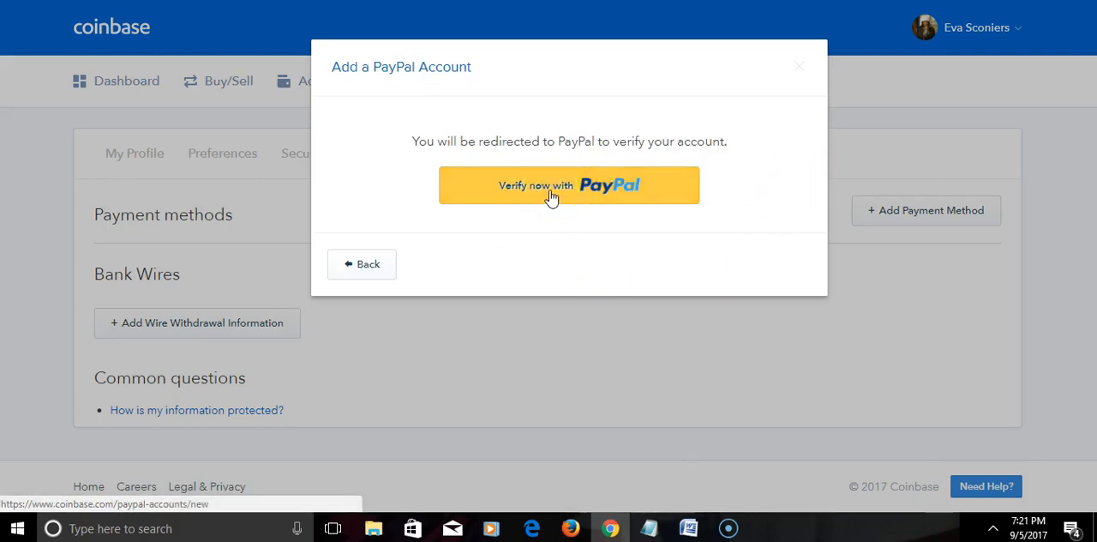
{"action": "left_click", "coordinate": [568, 185]}
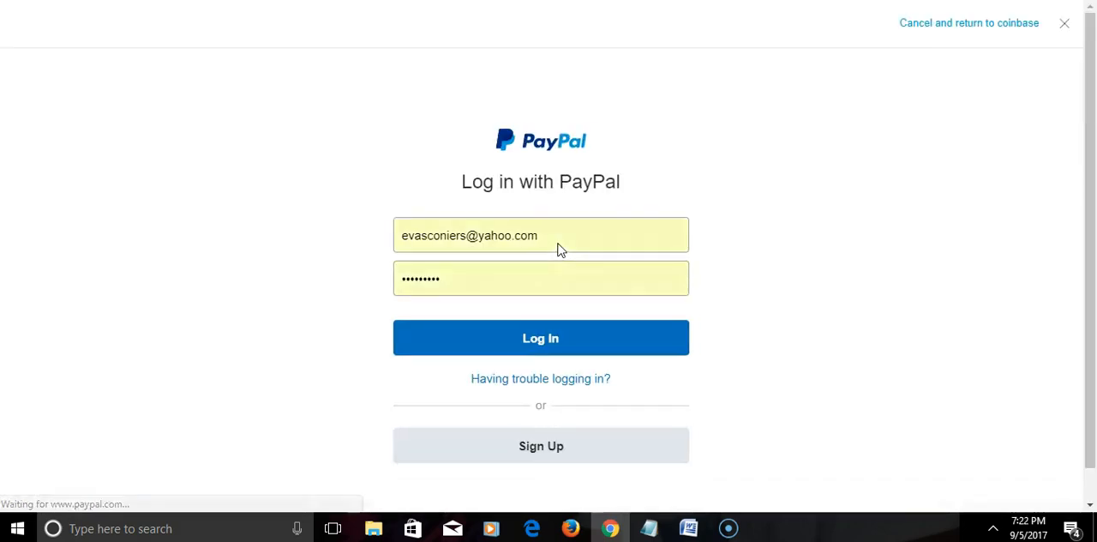
Step: Log into PayPal and agree to share profile information with Coinbase
{"action": "left_click", "coordinate": [540, 337]}
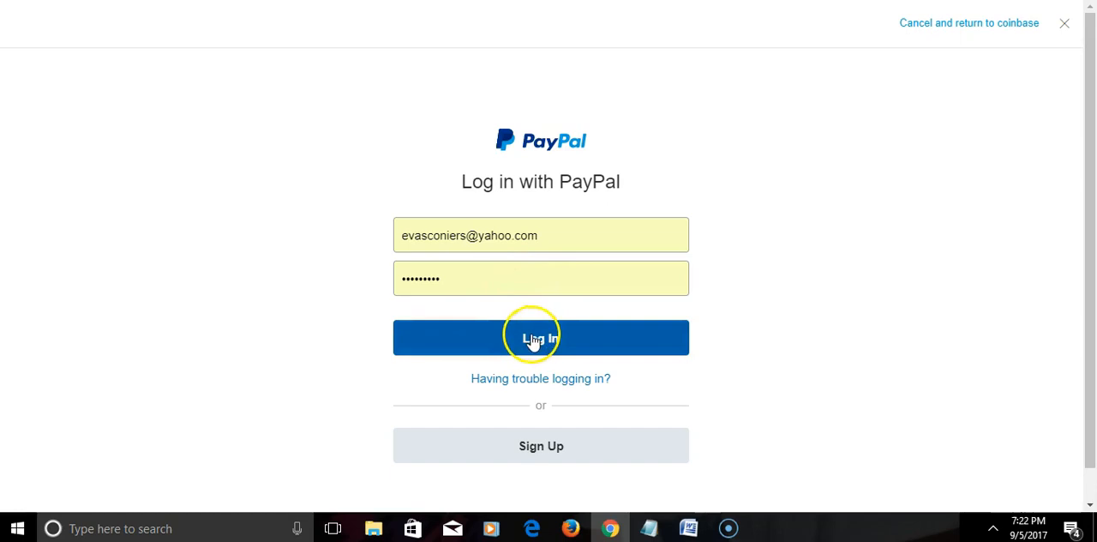
{"action": "left_click", "coordinate": [541, 337]}
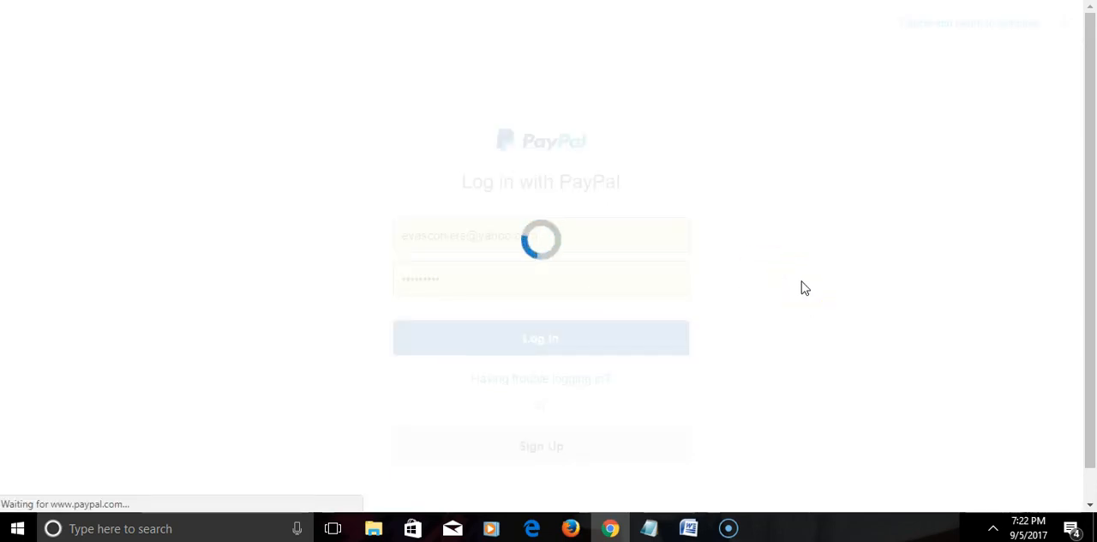
{"action": "left_click", "coordinate": [540, 337]}
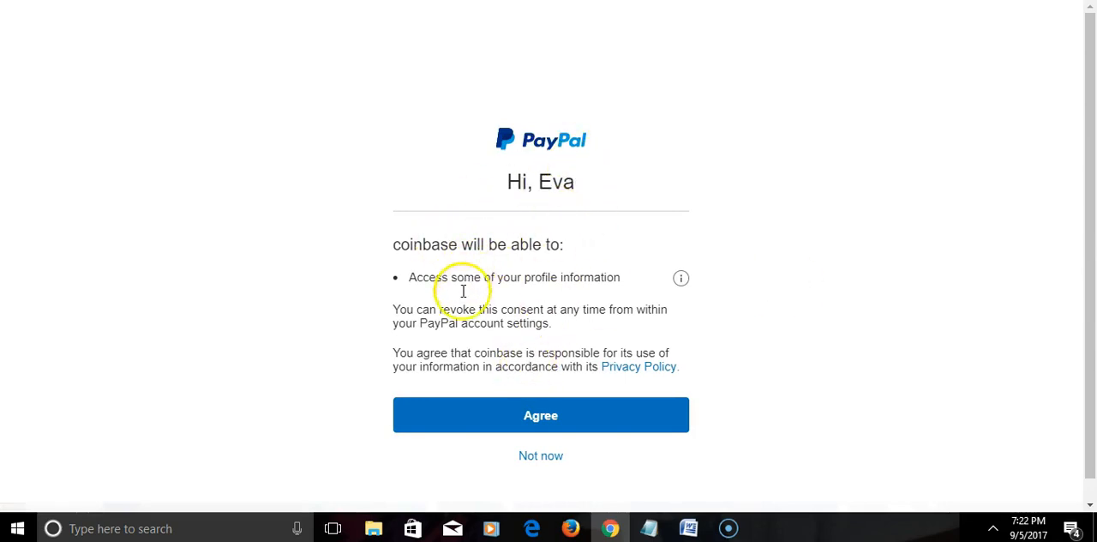
{"action": "left_click", "coordinate": [540, 414]}
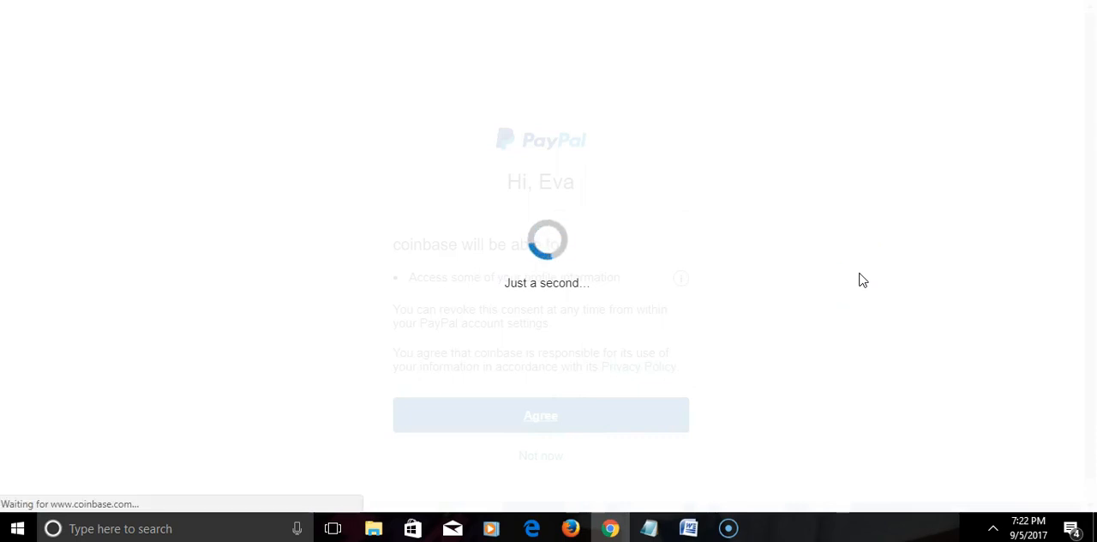
{"action": "left_click", "coordinate": [540, 415]}
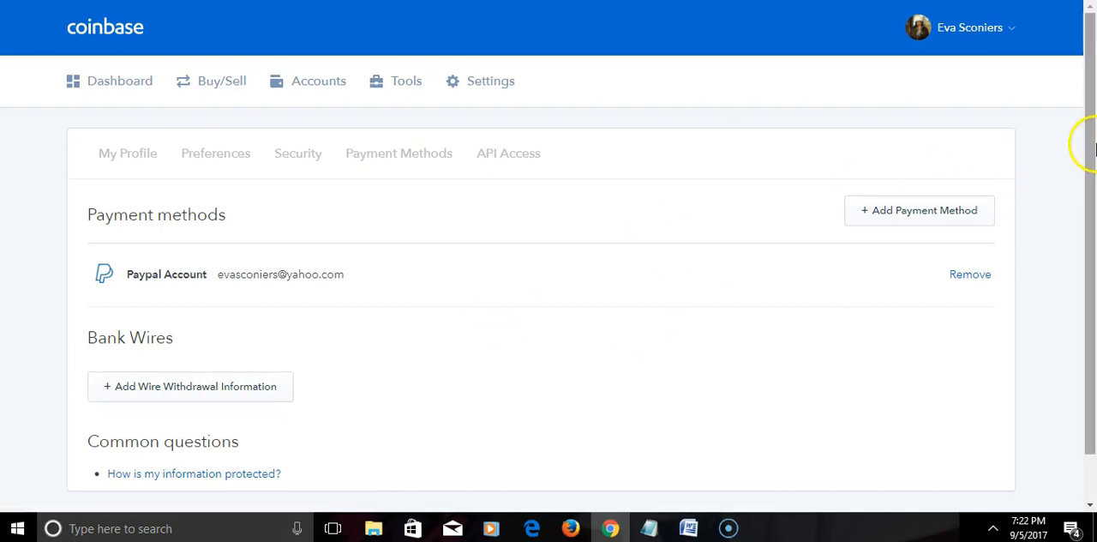
{"action": "scroll", "scroll_direction": "down", "scroll_amount": 3}
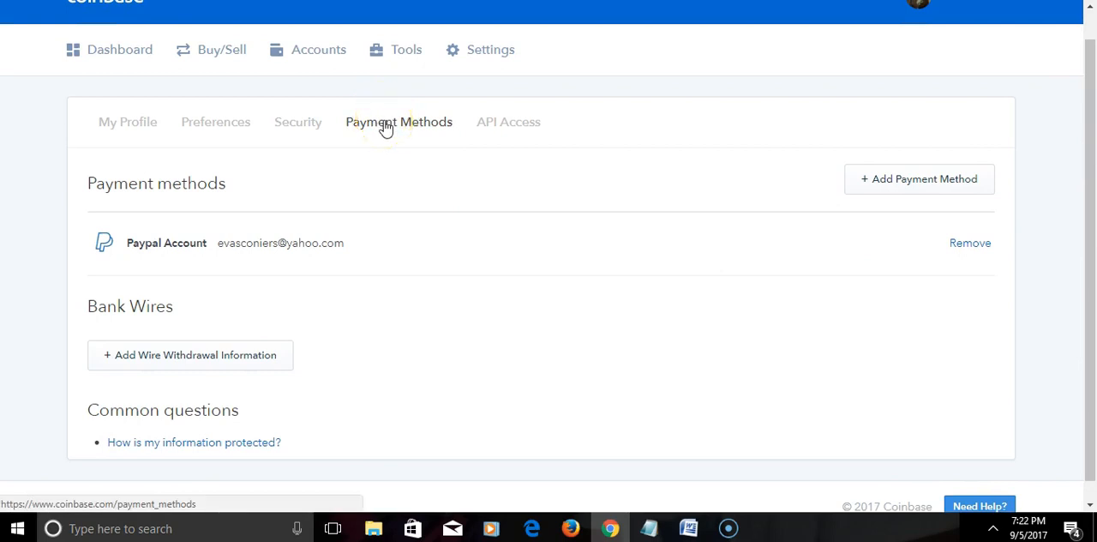
{"action": "mouse_move", "coordinate": [243, 242]}
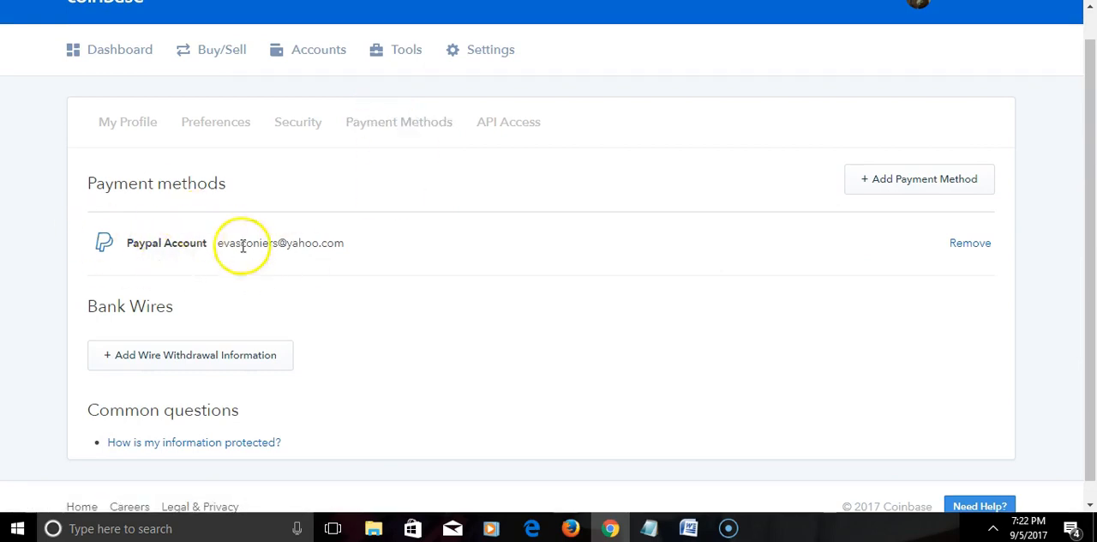
{"action": "mouse_move", "coordinate": [275, 262]}
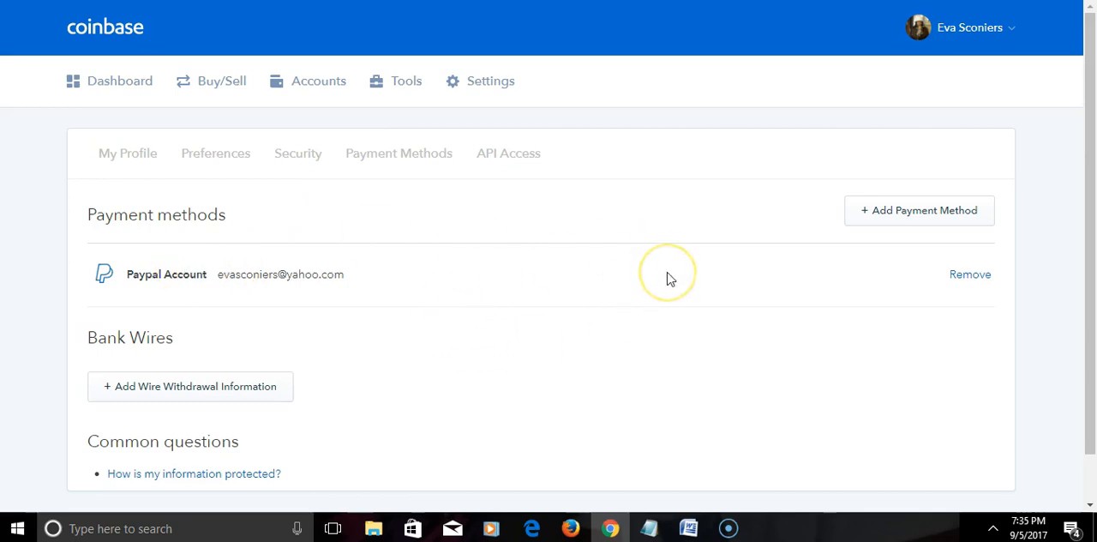
{"action": "mouse_move", "coordinate": [919, 210]}
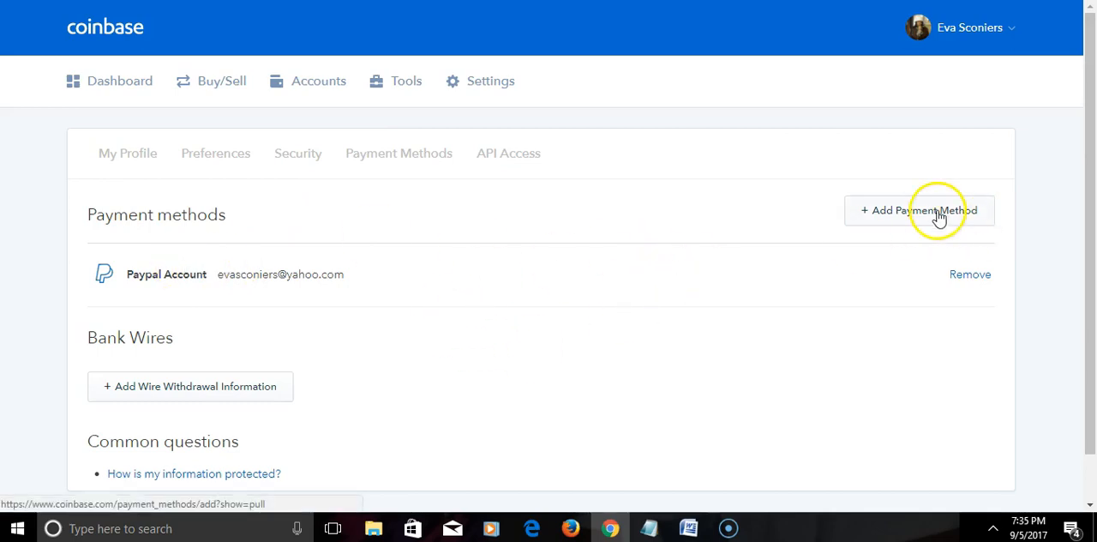
{"action": "left_click", "coordinate": [918, 210]}
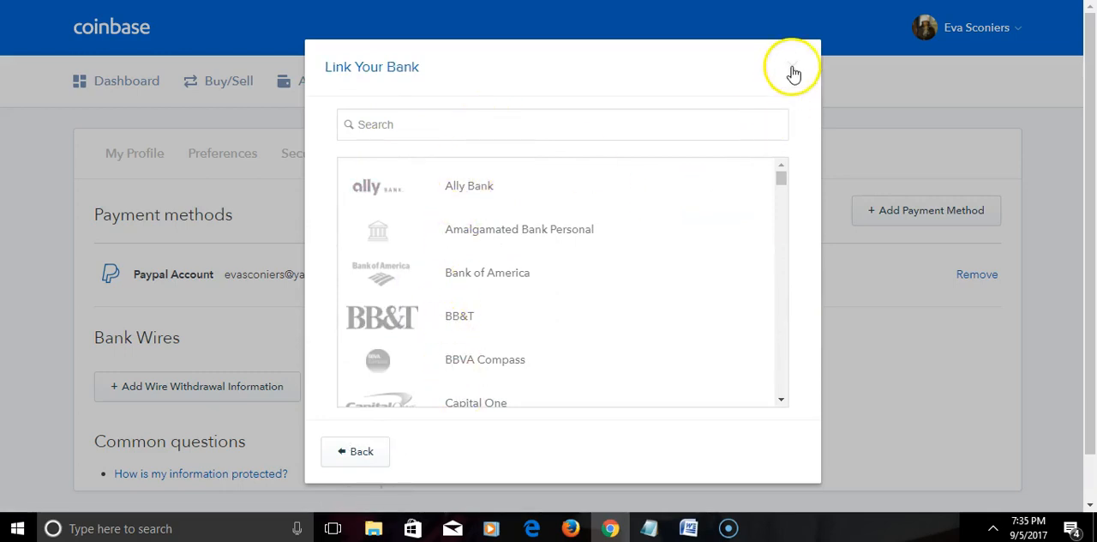
{"action": "left_click", "coordinate": [792, 69]}
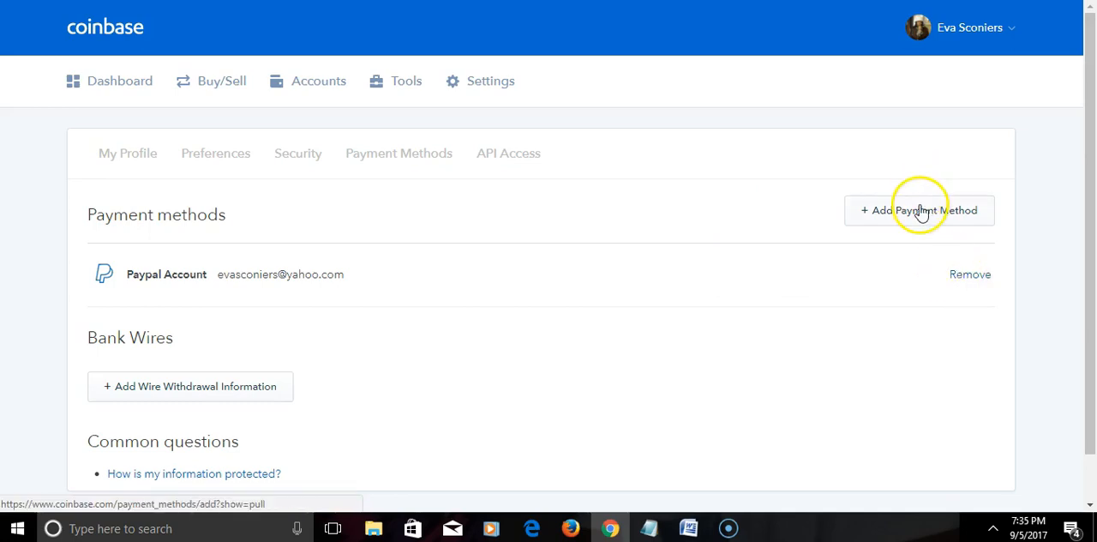
{"action": "left_click", "coordinate": [919, 210]}
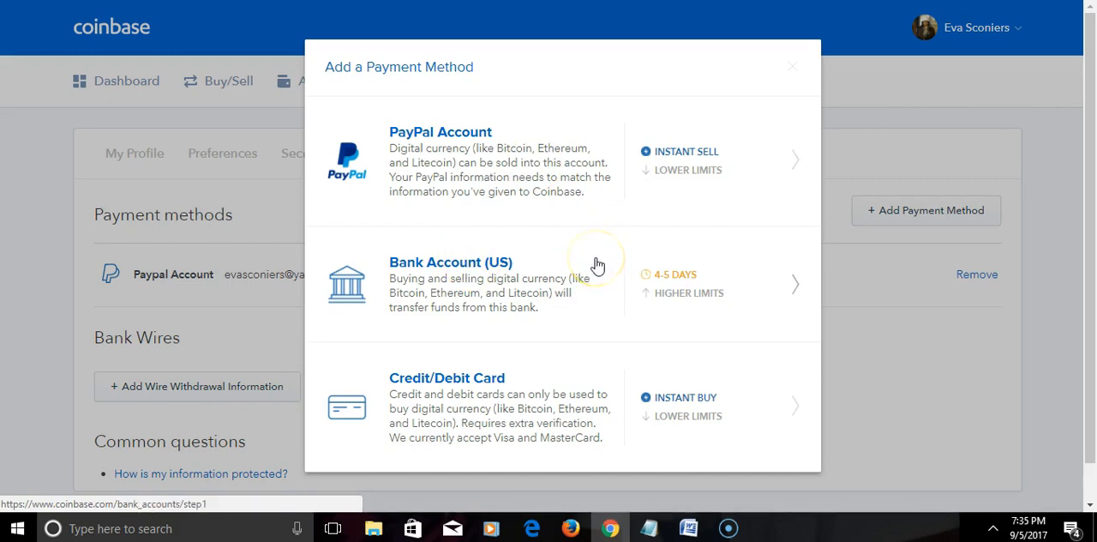
{"action": "mouse_move", "coordinate": [765, 372]}
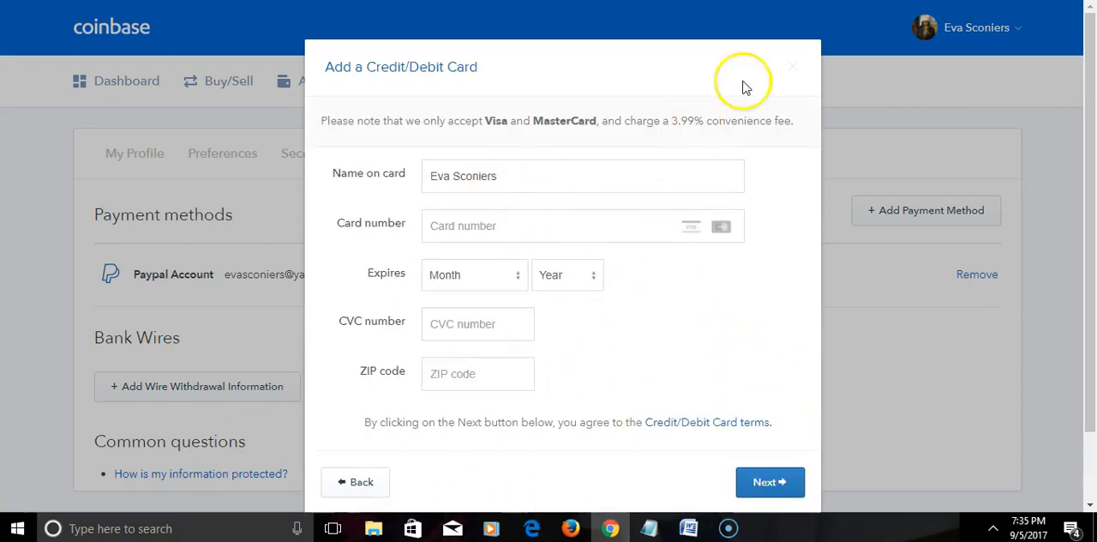
{"action": "mouse_move", "coordinate": [790, 71]}
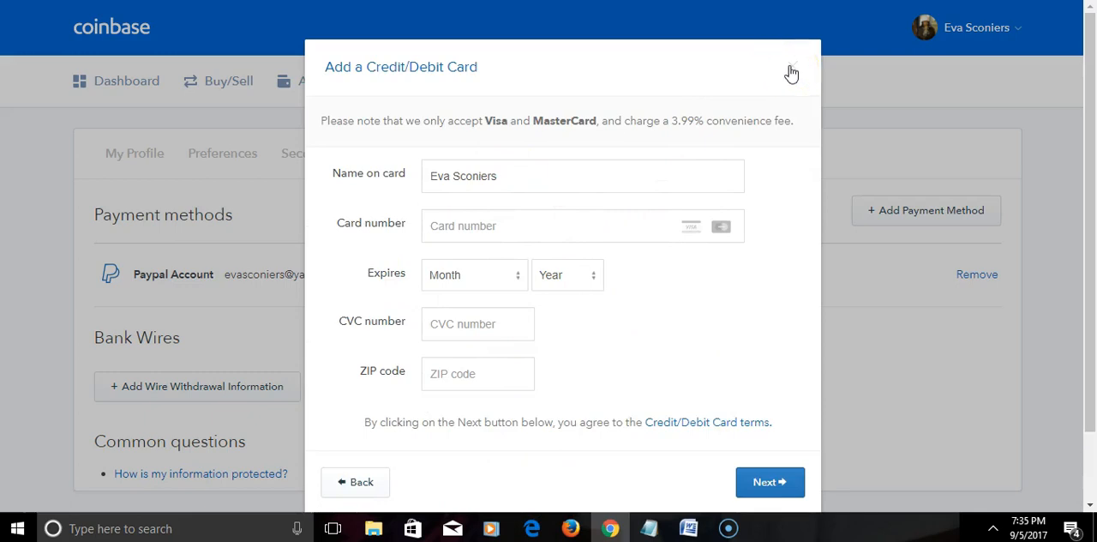
{"action": "left_click", "coordinate": [791, 73]}
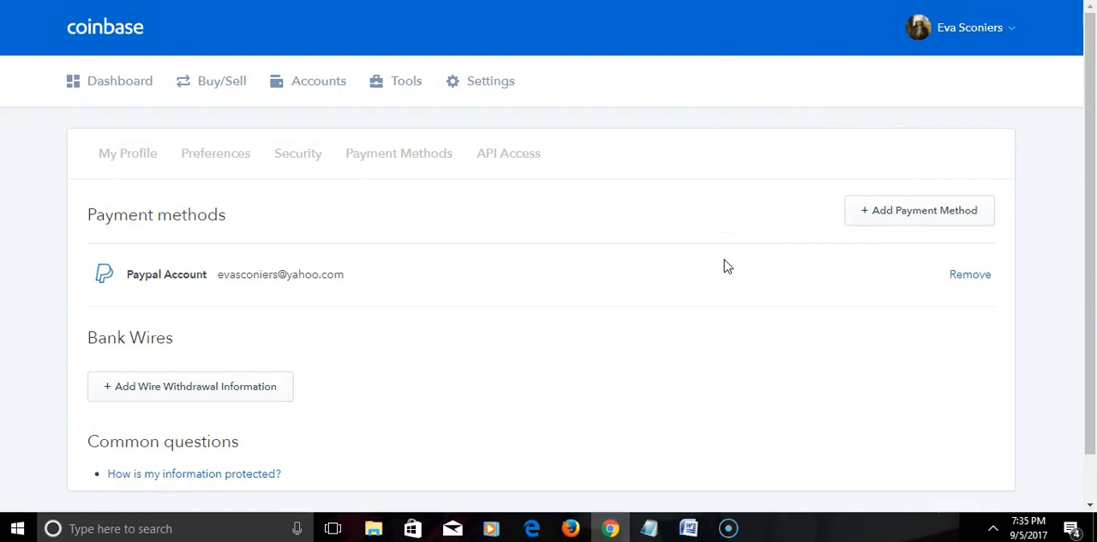
{"action": "mouse_move", "coordinate": [525, 233]}
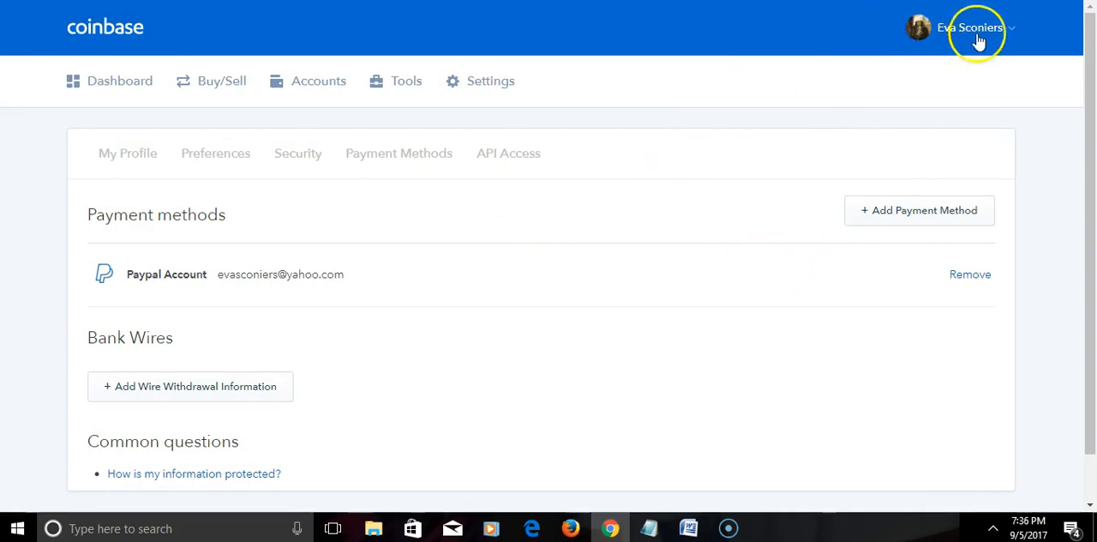
Step: Open the profile dropdown over the Payment Methods page, which still shows only PayPal
{"action": "left_click", "coordinate": [969, 28]}
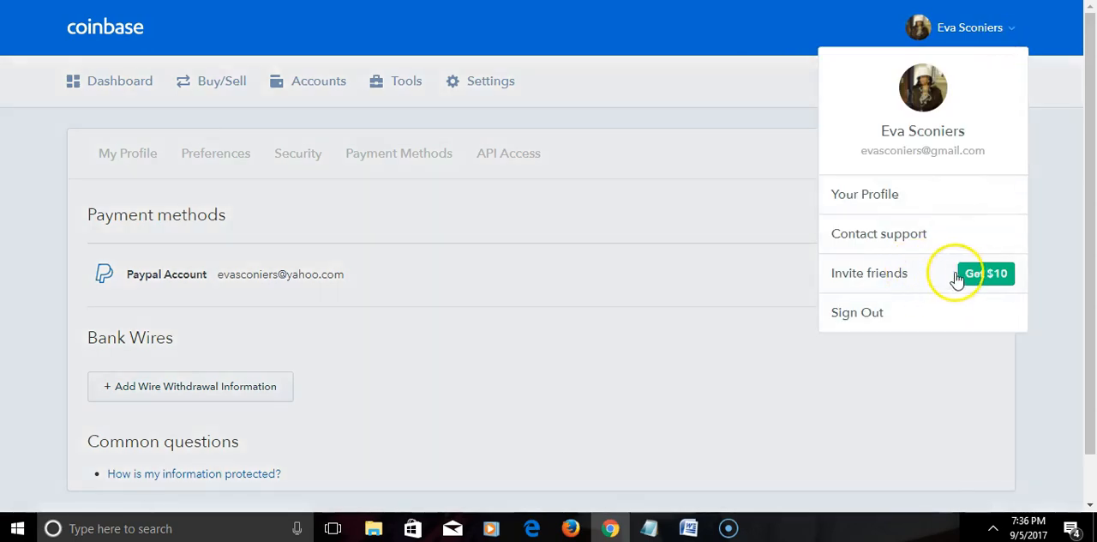
{"action": "mouse_move", "coordinate": [870, 272]}
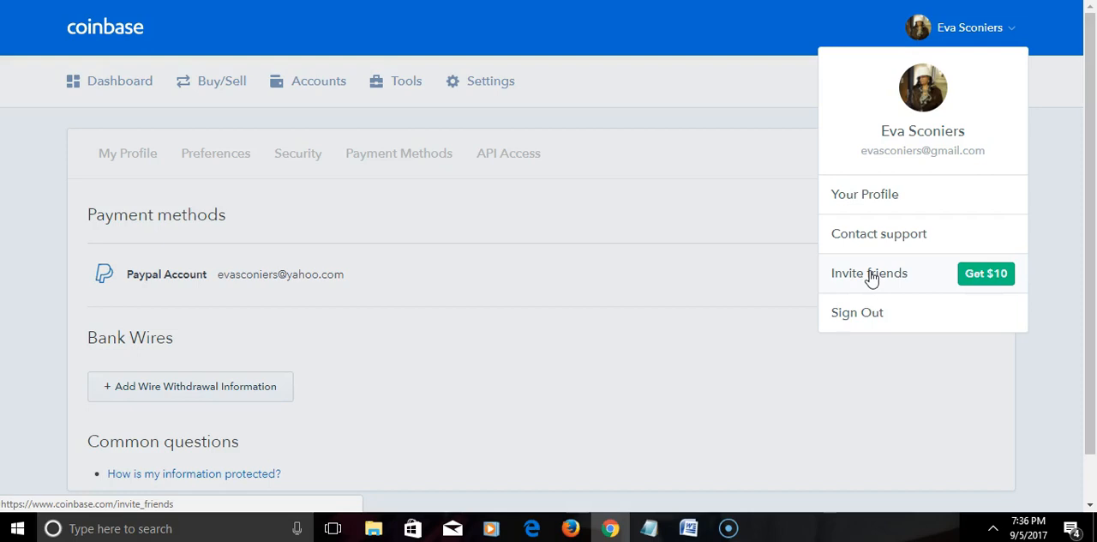
{"action": "mouse_move", "coordinate": [736, 255]}
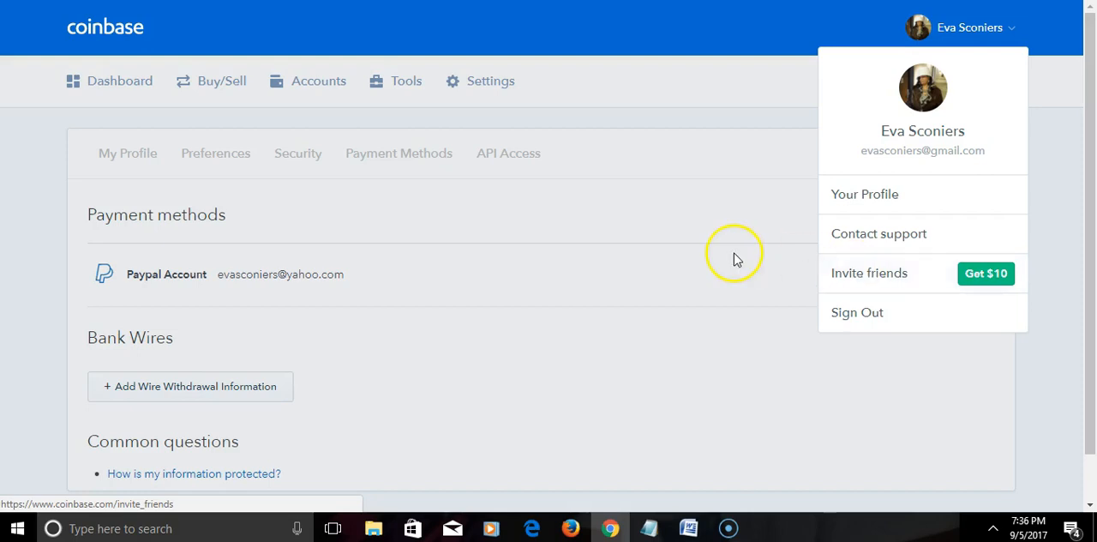